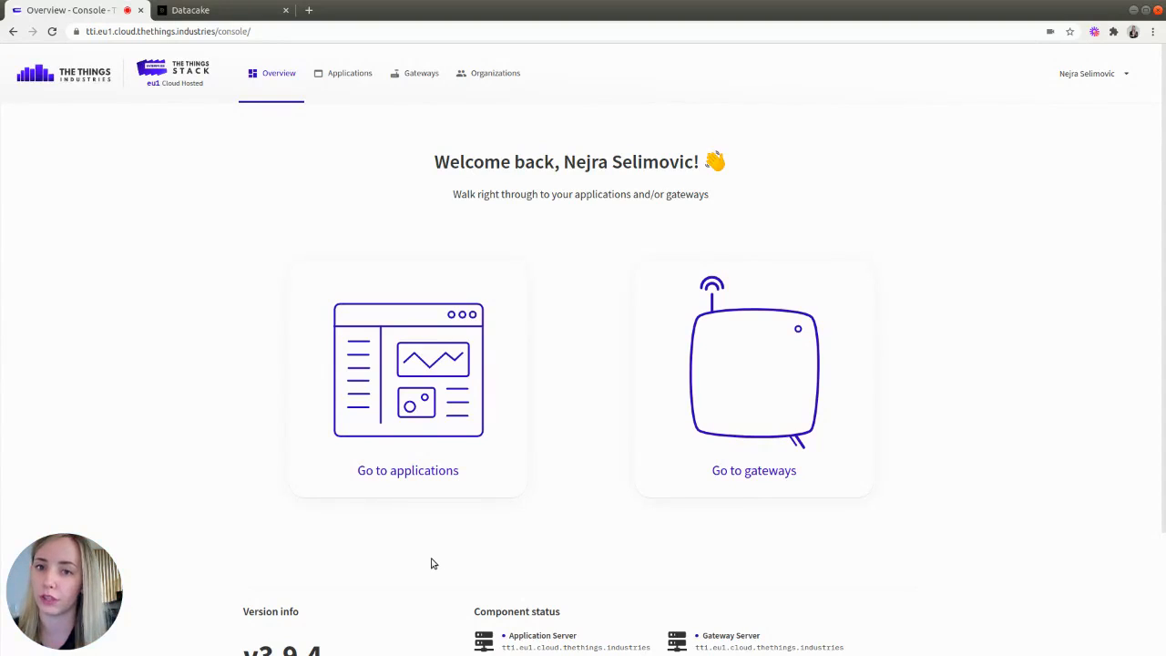
Switch from The Things Stack console to the Datacake workspace's empty Devices page.
left_click(223, 10)
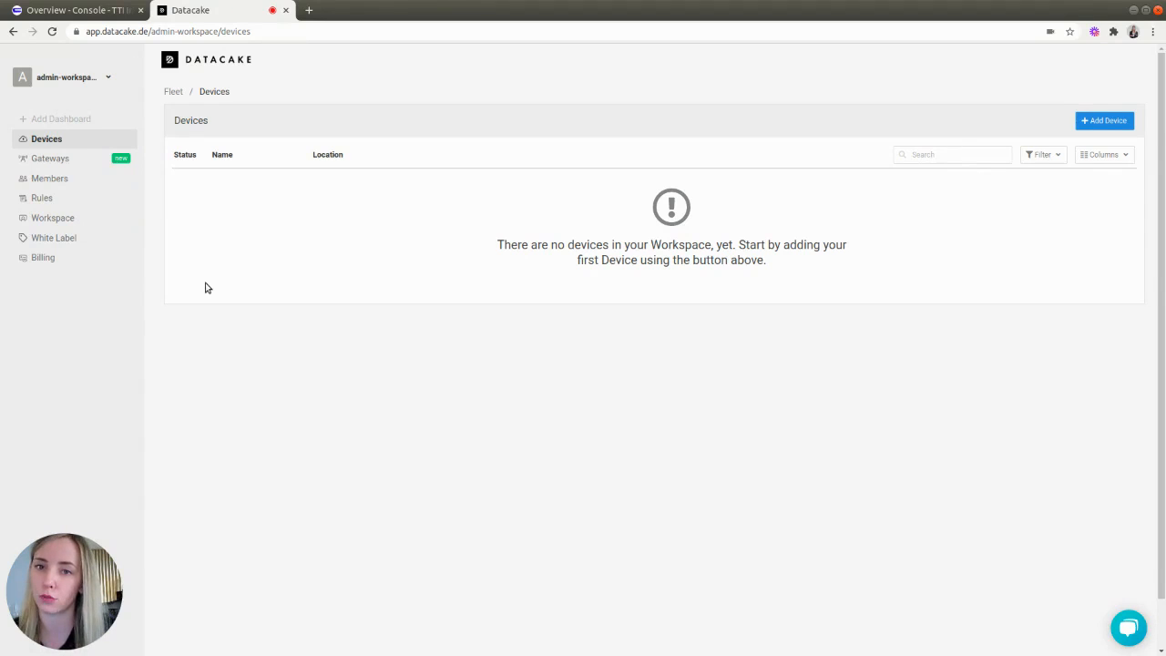
mouse_move(49, 156)
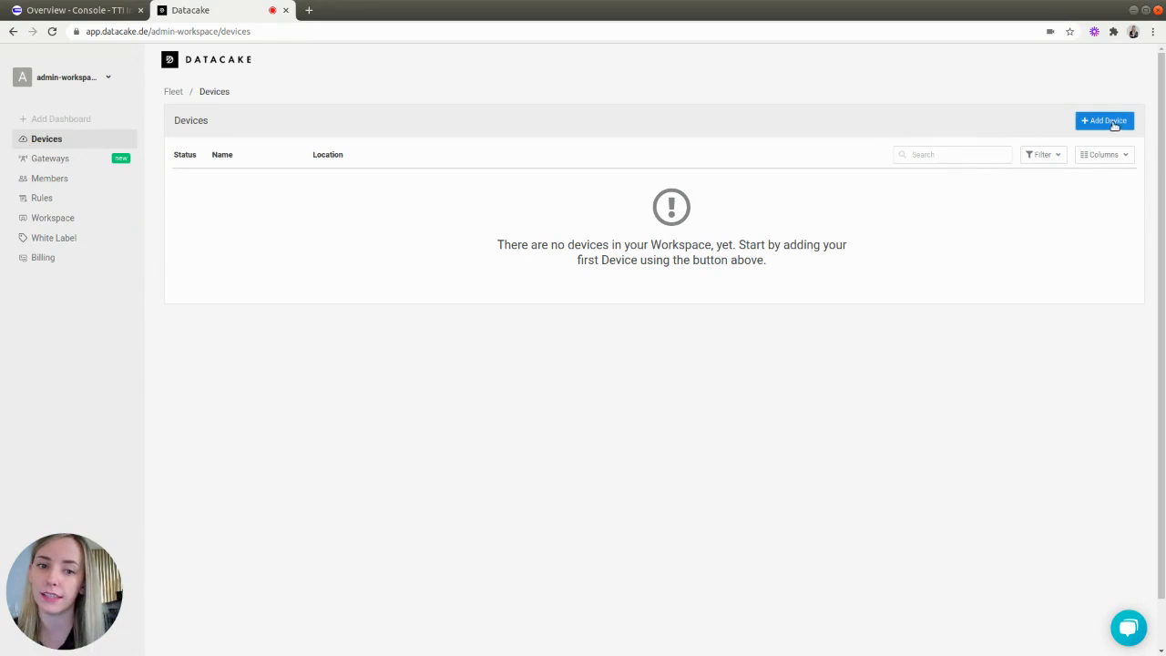
mouse_move(1128, 114)
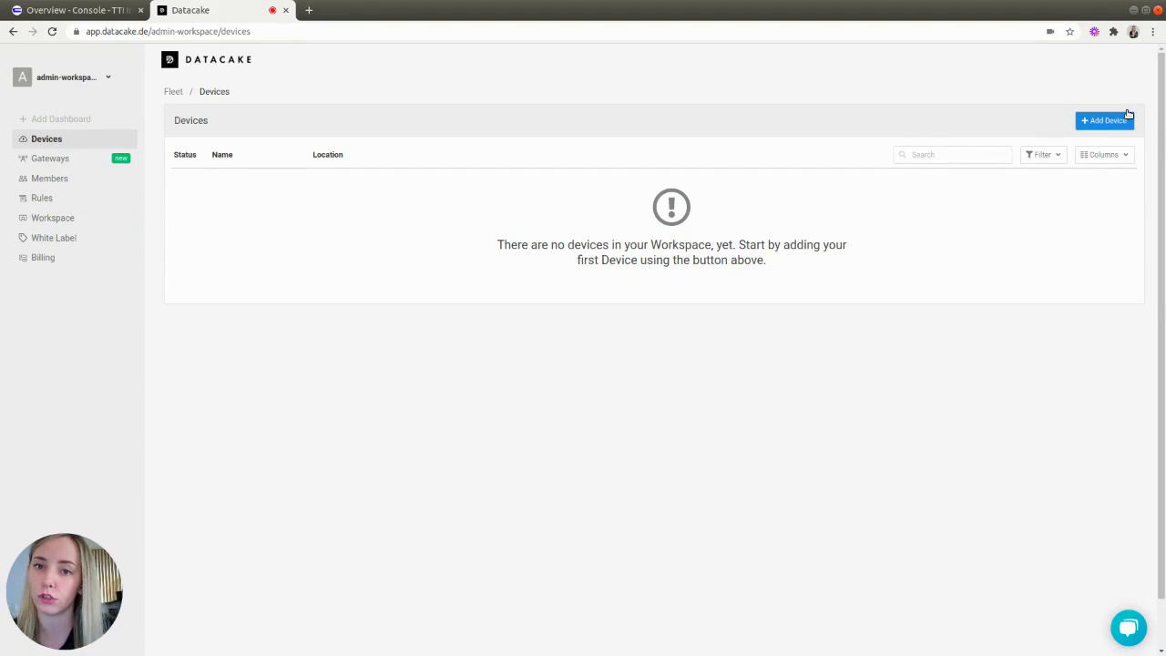
Start a new LoRaWAN device with a generic model, The Things Industries network and the Free plan.
left_click(1104, 121)
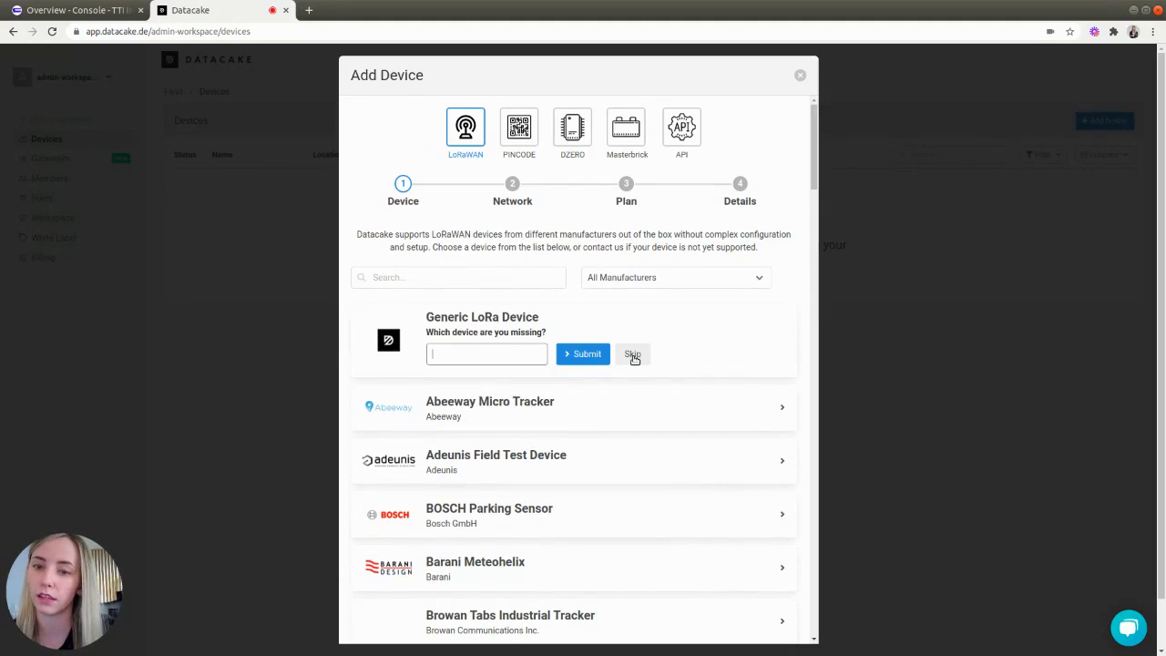
left_click(633, 353)
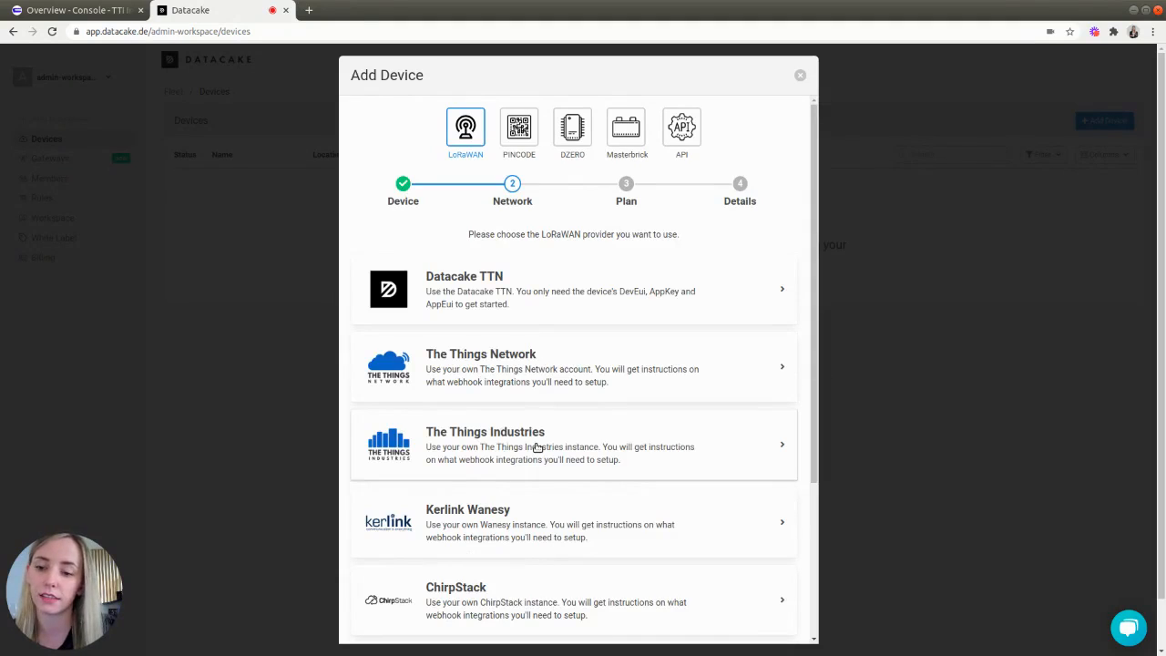
mouse_move(517, 460)
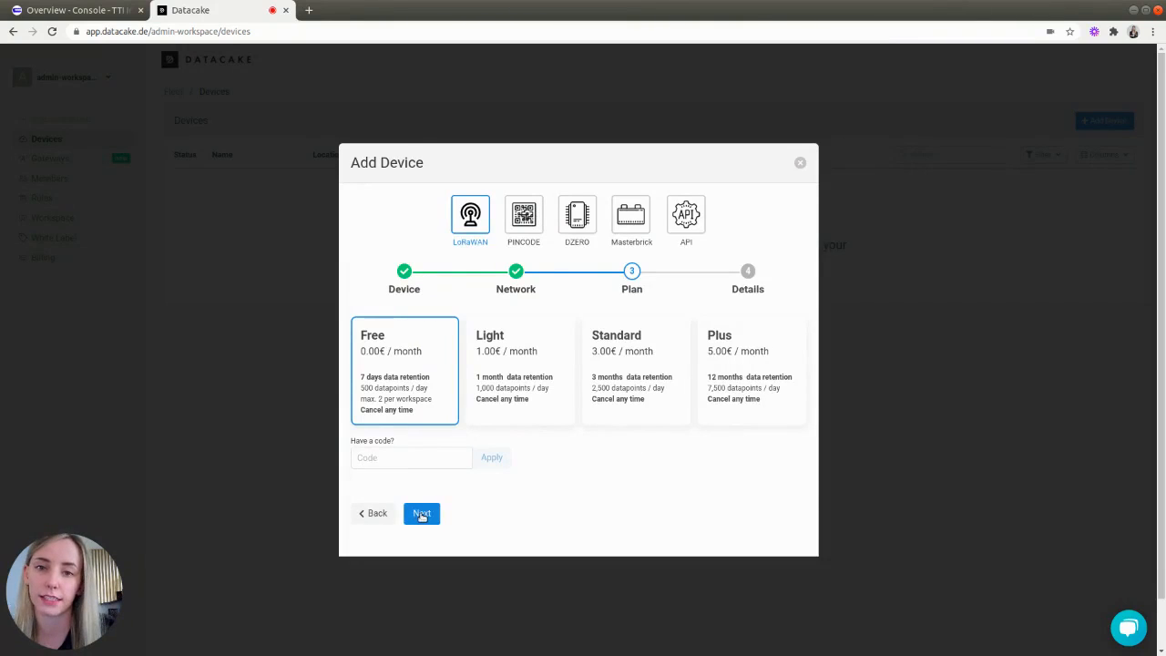
left_click(421, 514)
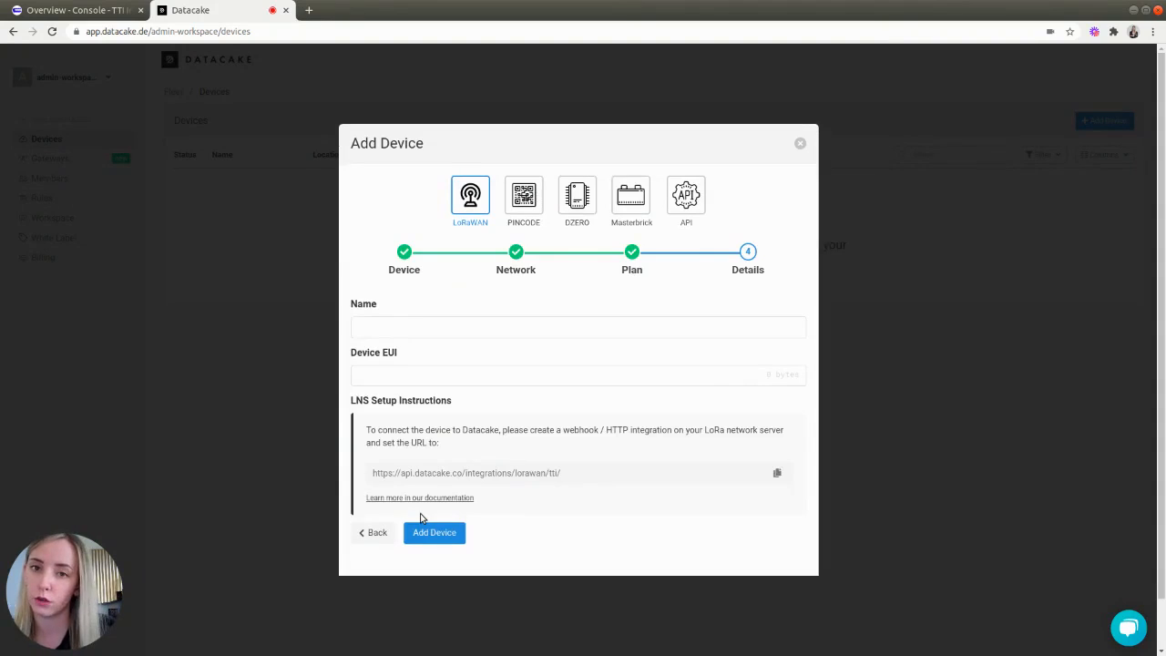
mouse_move(372, 301)
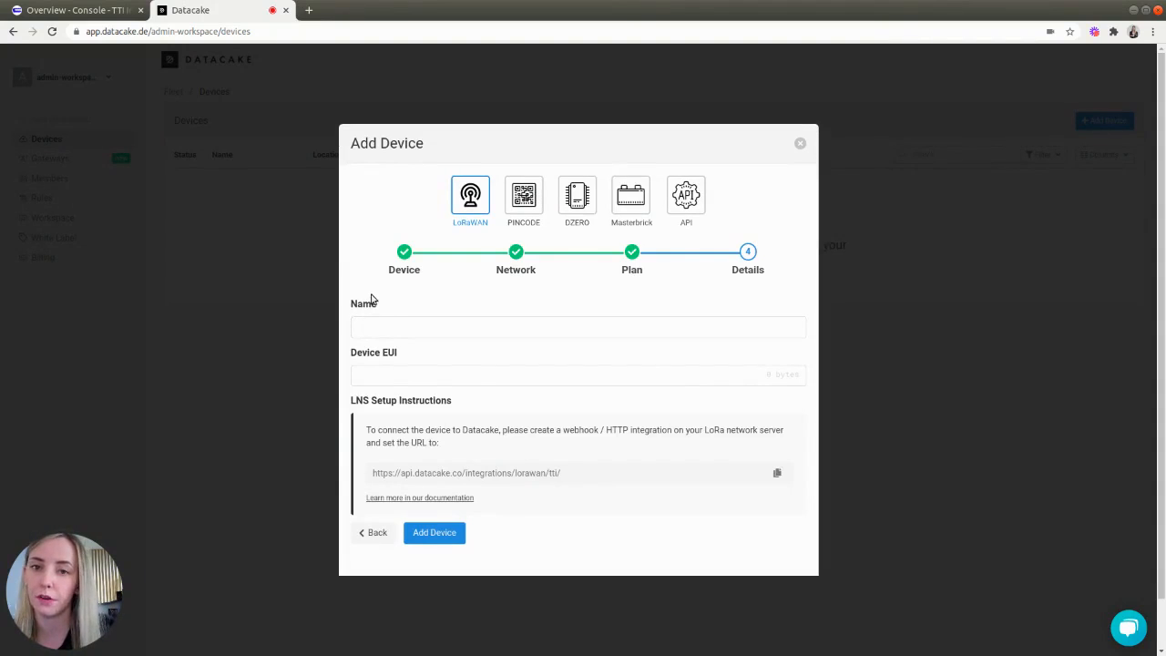
mouse_move(354, 366)
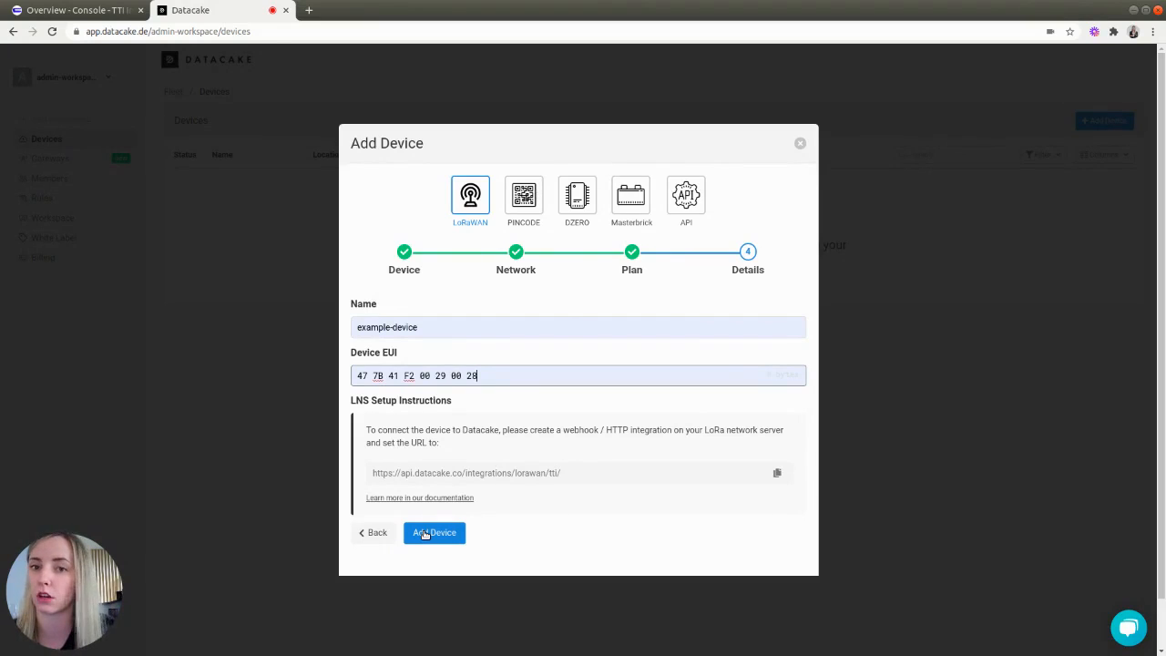
Create example-device, view its LoRaWAN configuration, then go to The Things Stack applications list.
left_click(434, 532)
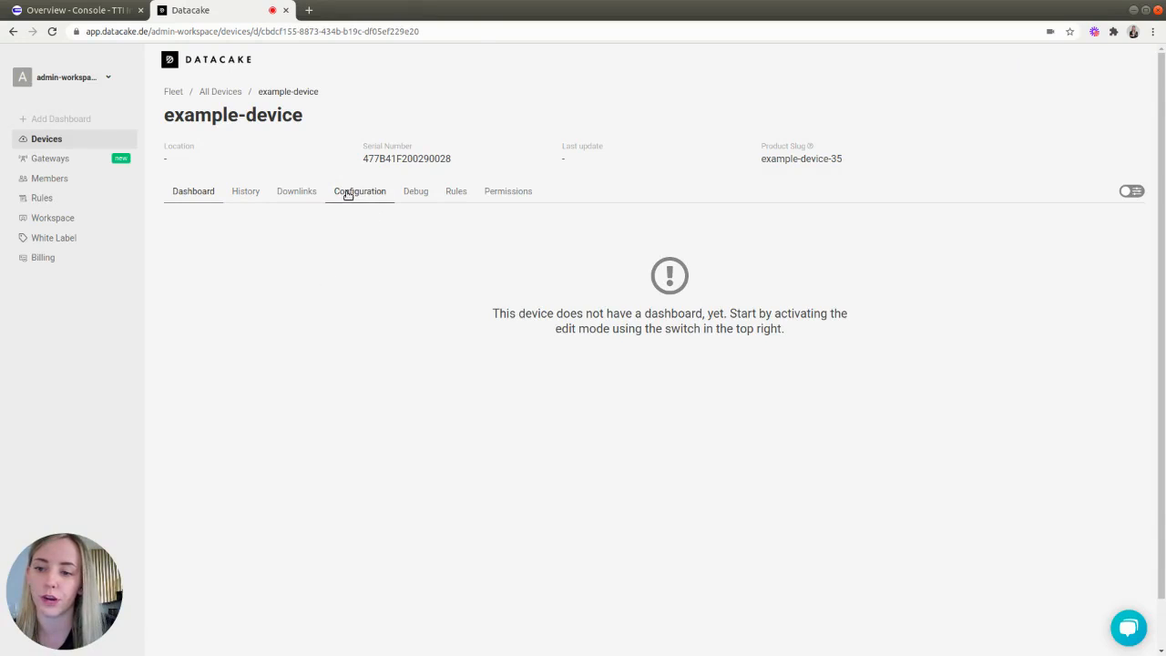
left_click(359, 192)
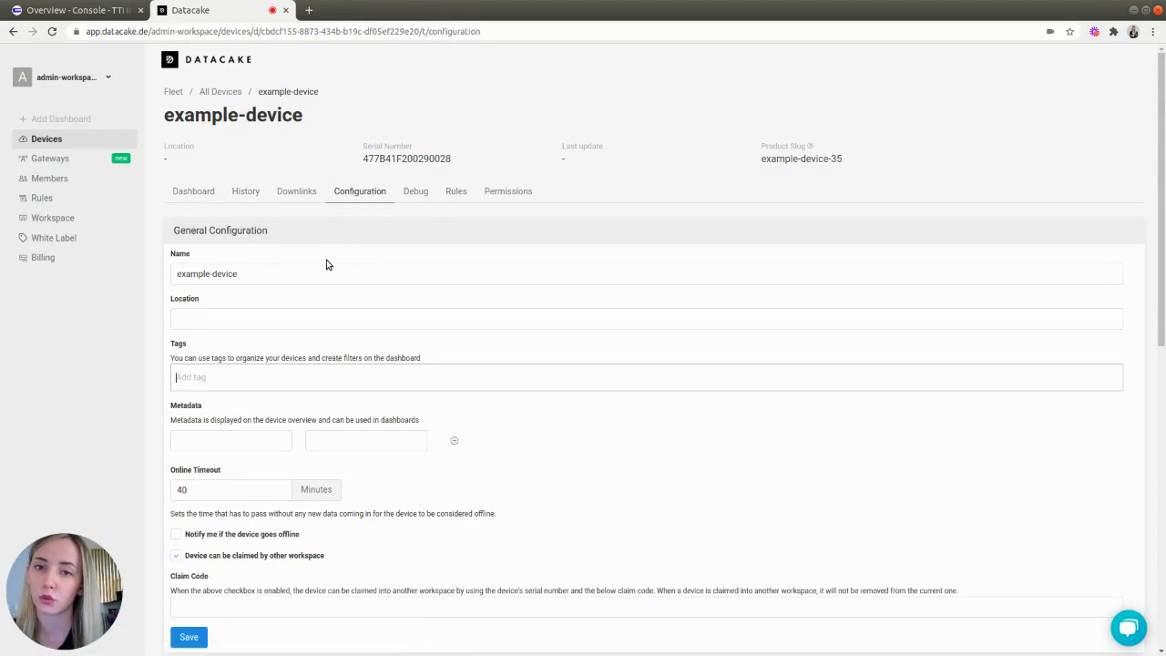
scroll("down", 3)
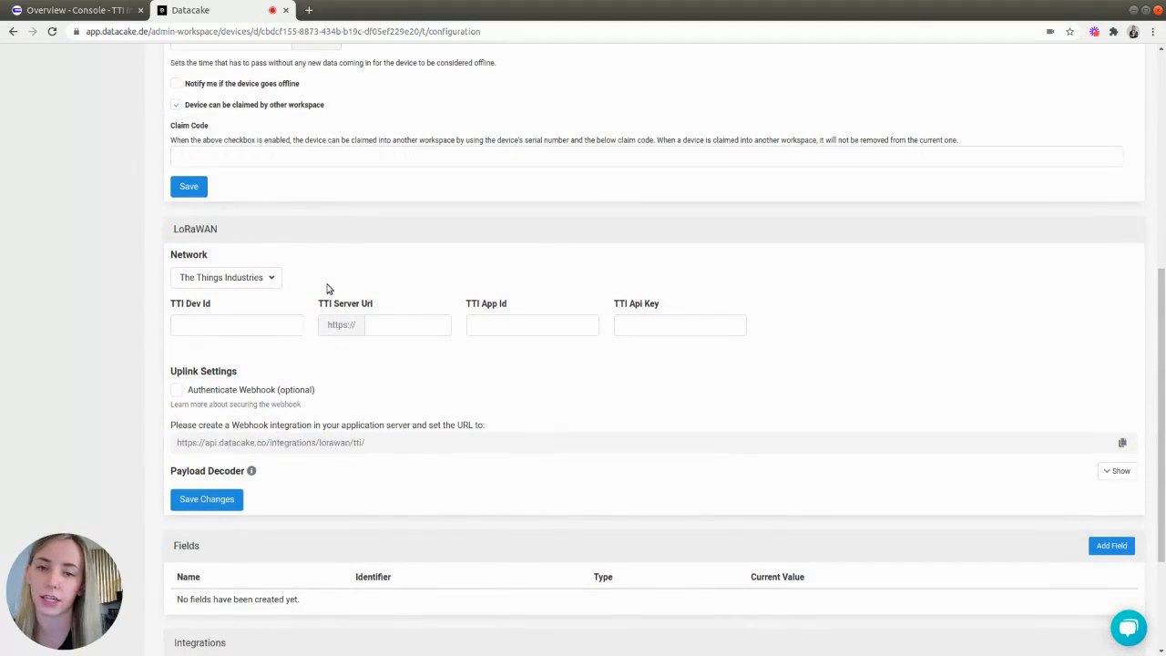
mouse_move(408, 290)
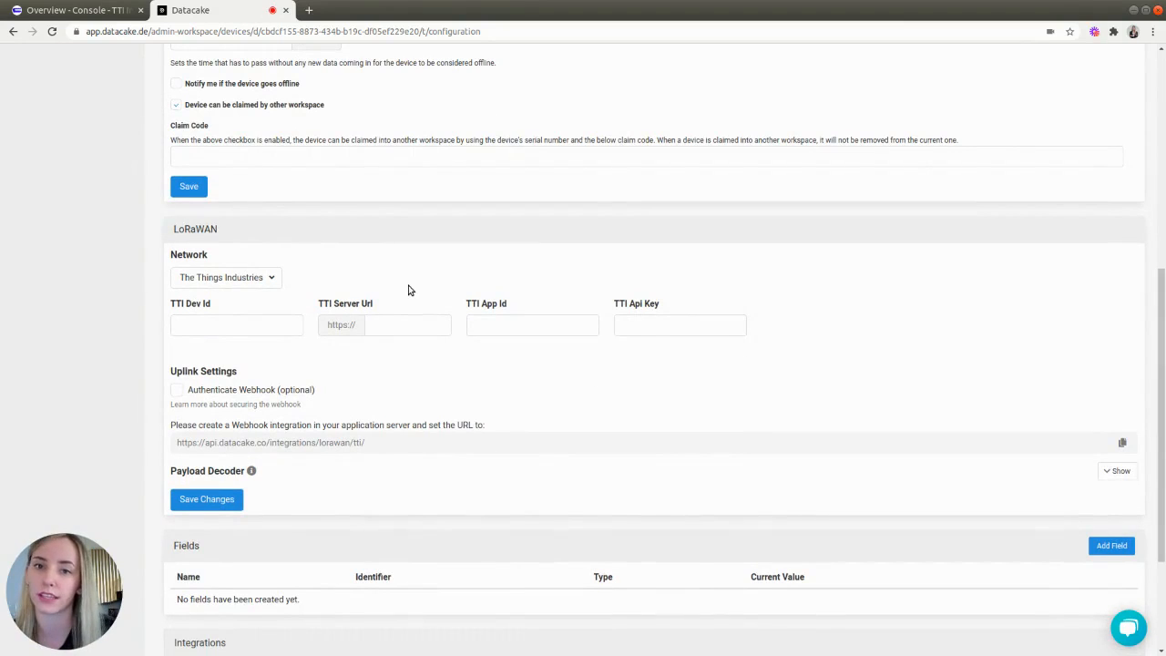
mouse_move(302, 288)
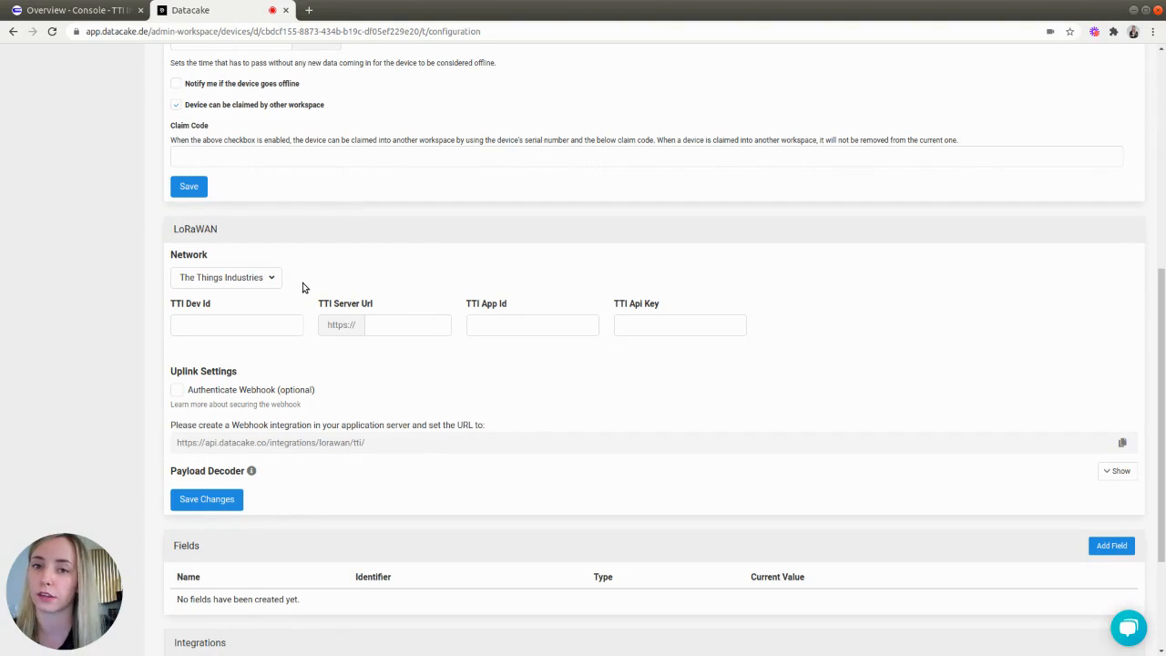
left_click(73, 11)
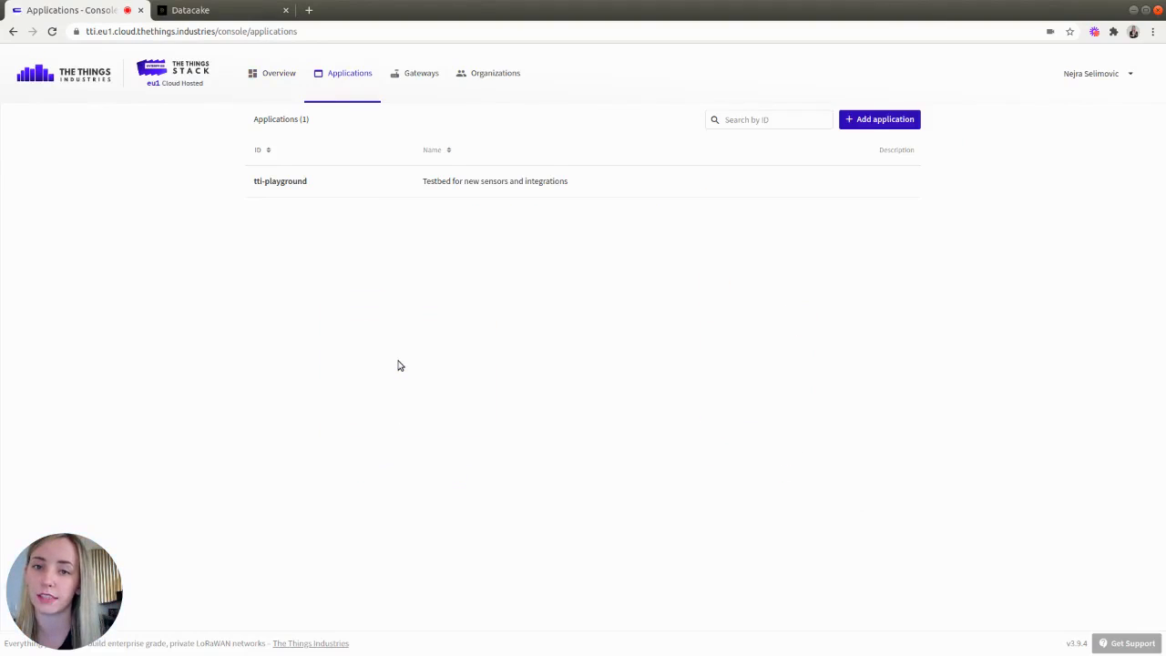
Copy the end device ID of snejra-device in the tti-playground application.
left_click(281, 180)
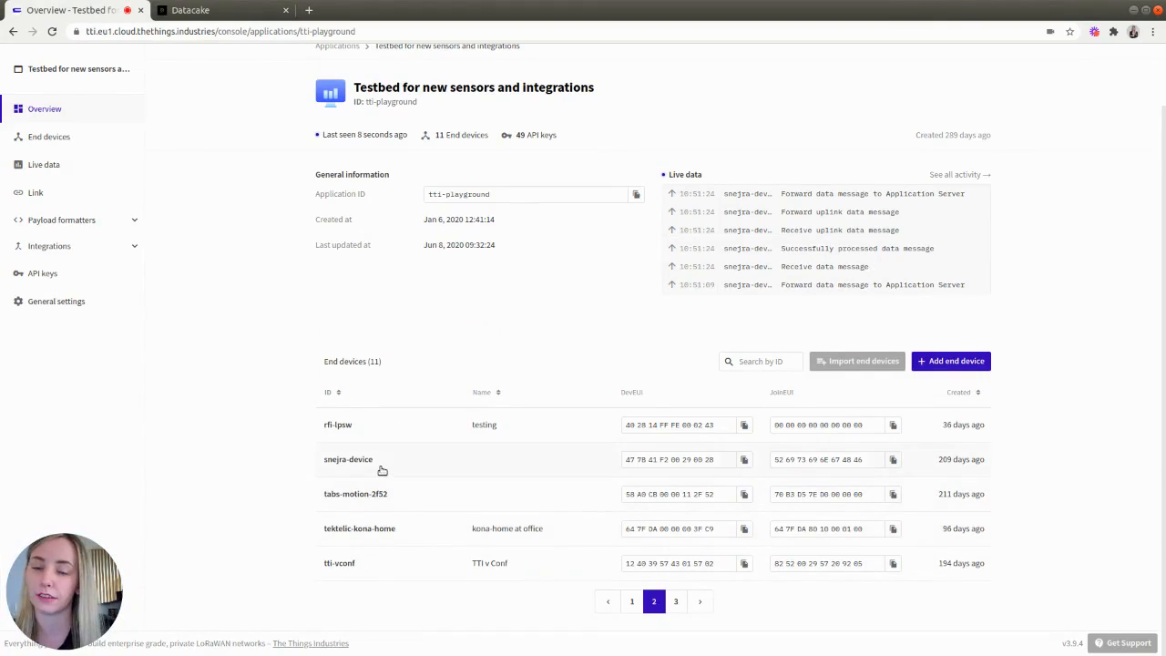
left_click(348, 459)
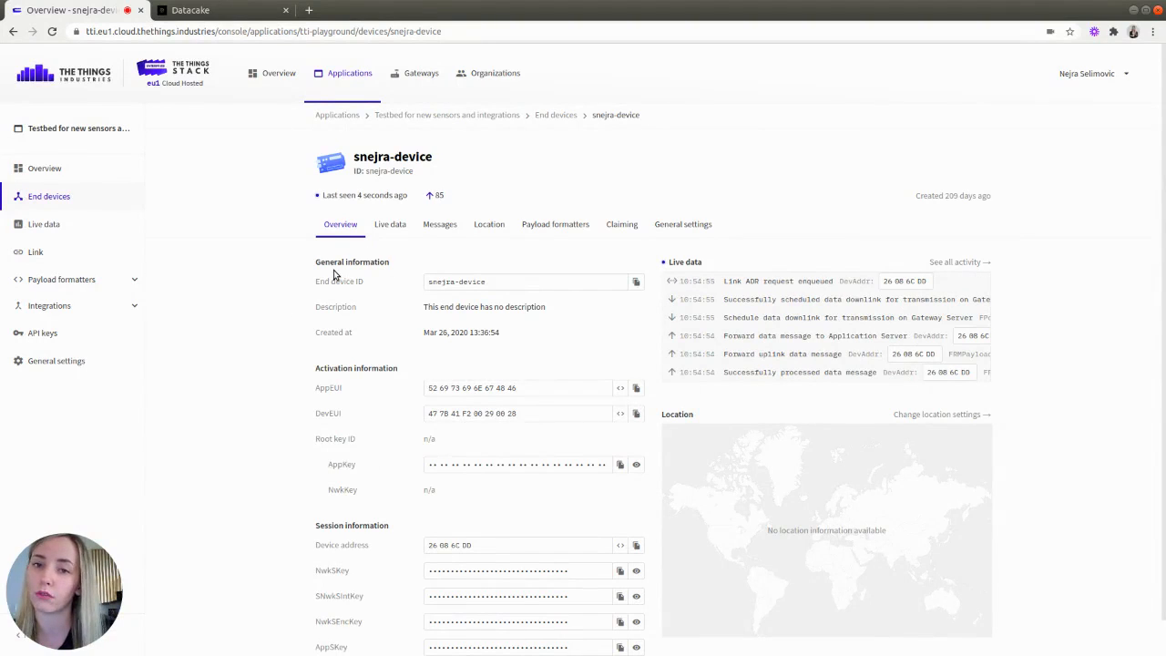
left_click(636, 281)
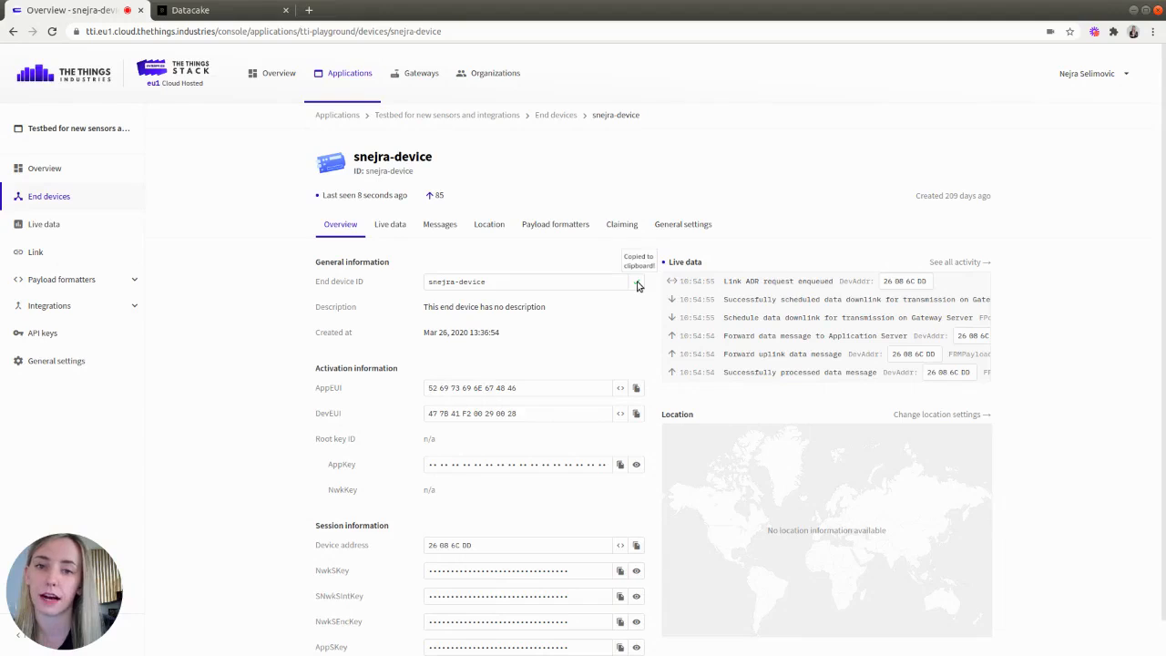
Fill the TTI Dev Id with snejra-device and the server address, and copy the tti-playground application ID.
left_click(219, 11)
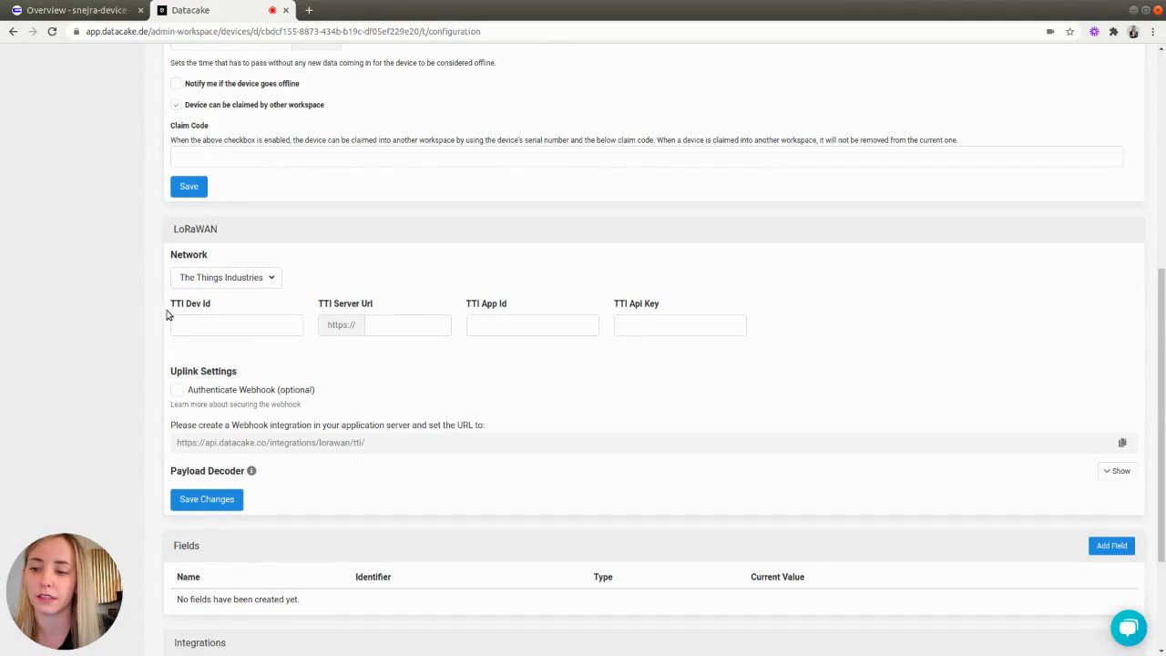
mouse_move(249, 353)
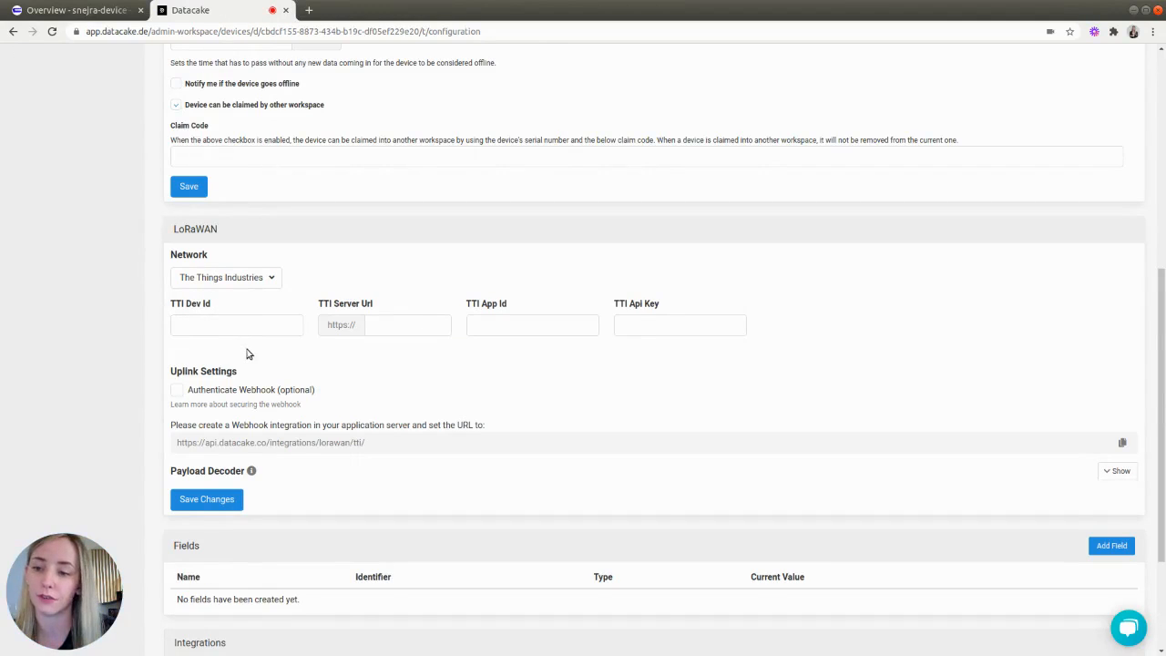
type("snejra-device")
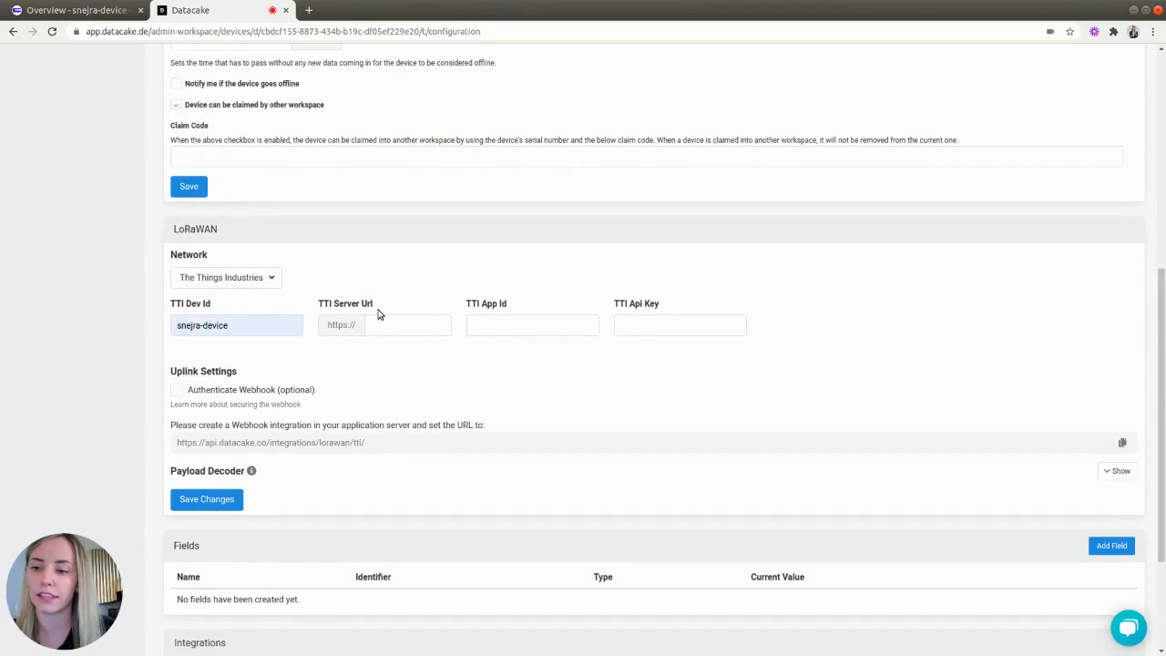
mouse_move(397, 306)
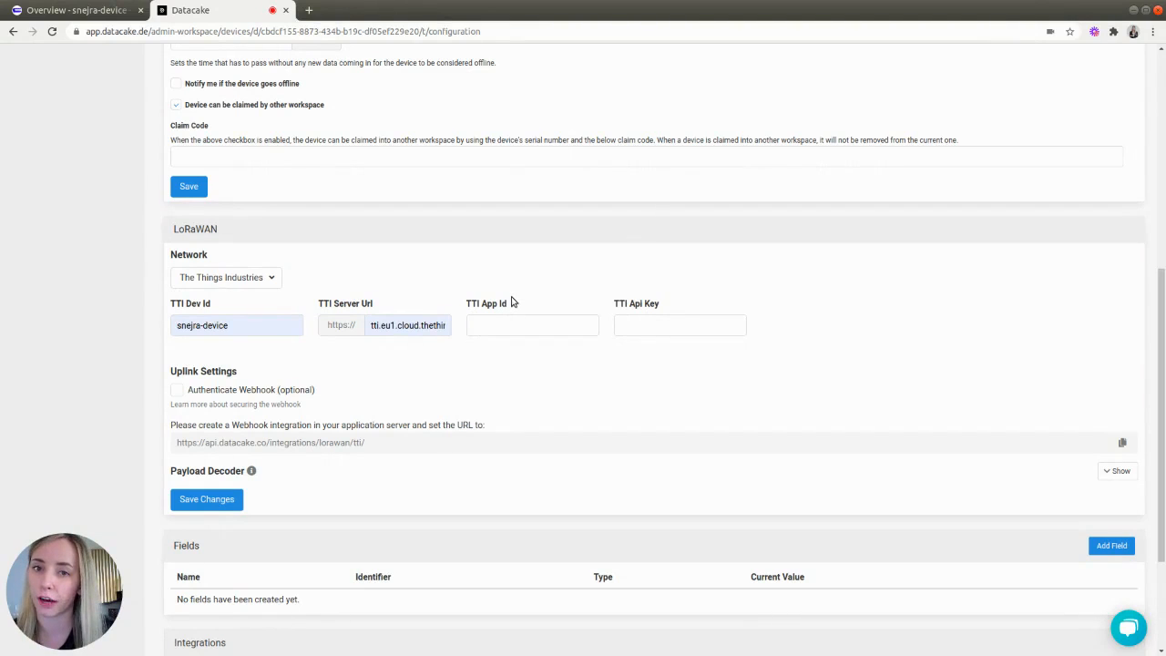
mouse_move(73, 11)
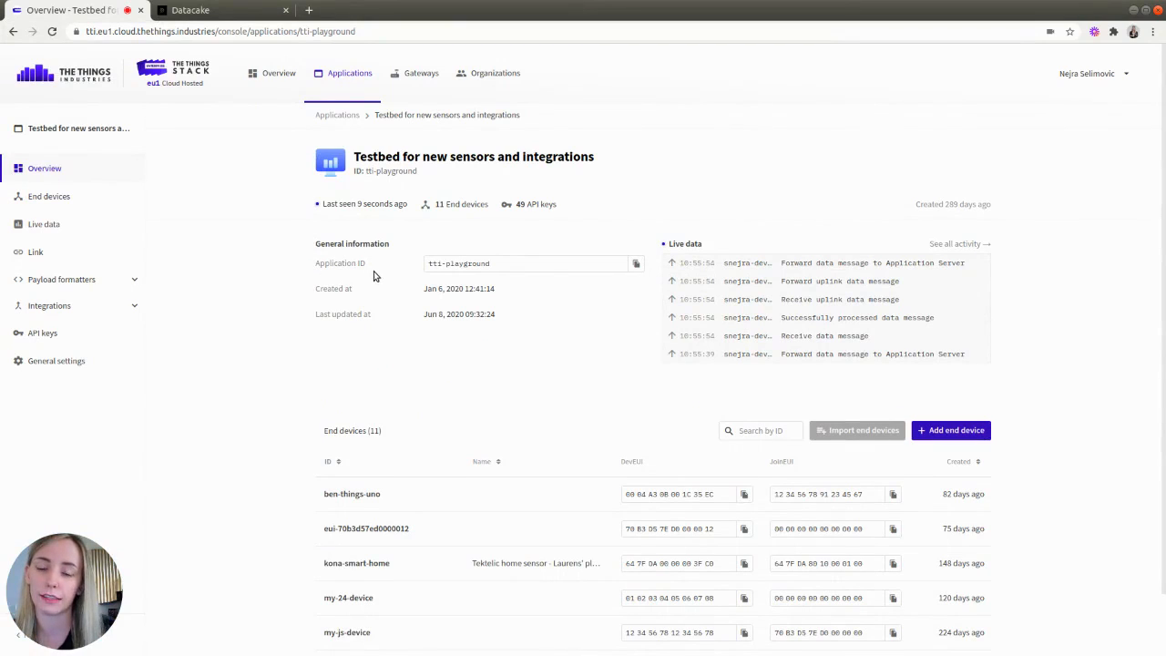
left_click(636, 263)
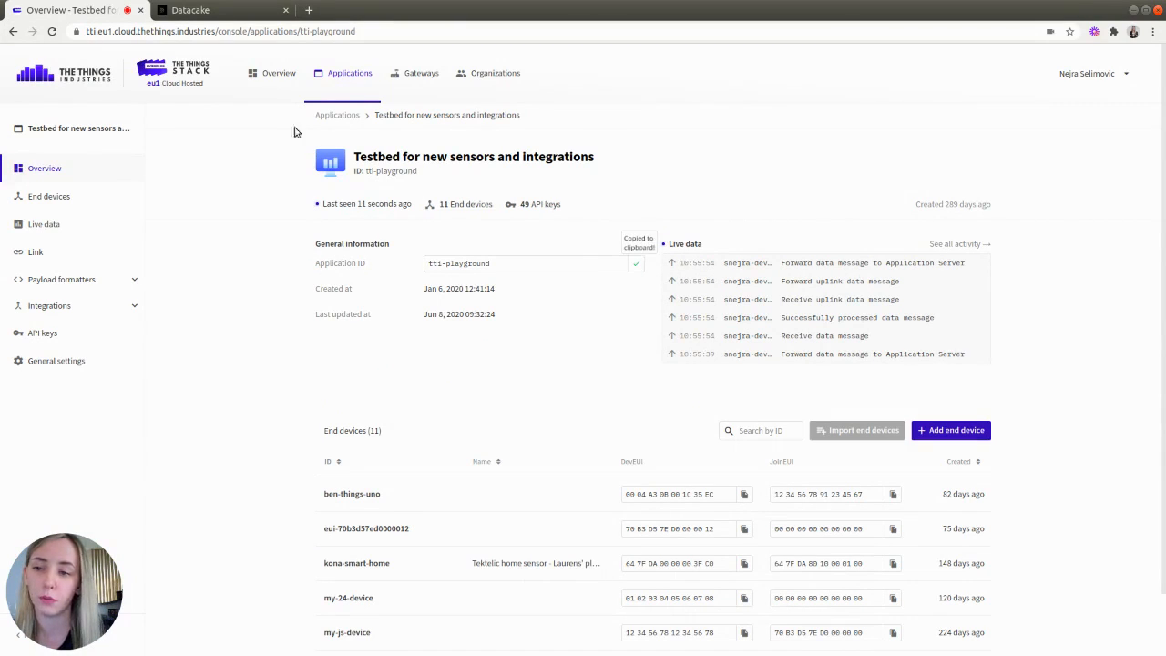
left_click(189, 11)
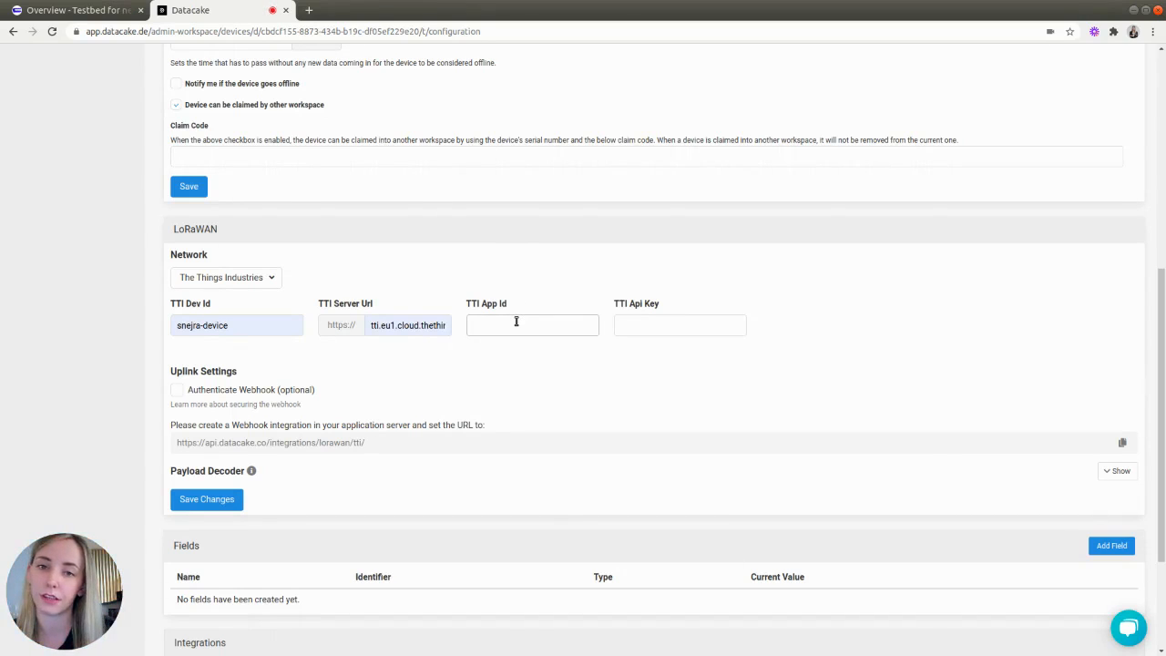
Enter tti-playground as the device's TTI App Id.
type("tti-playground")
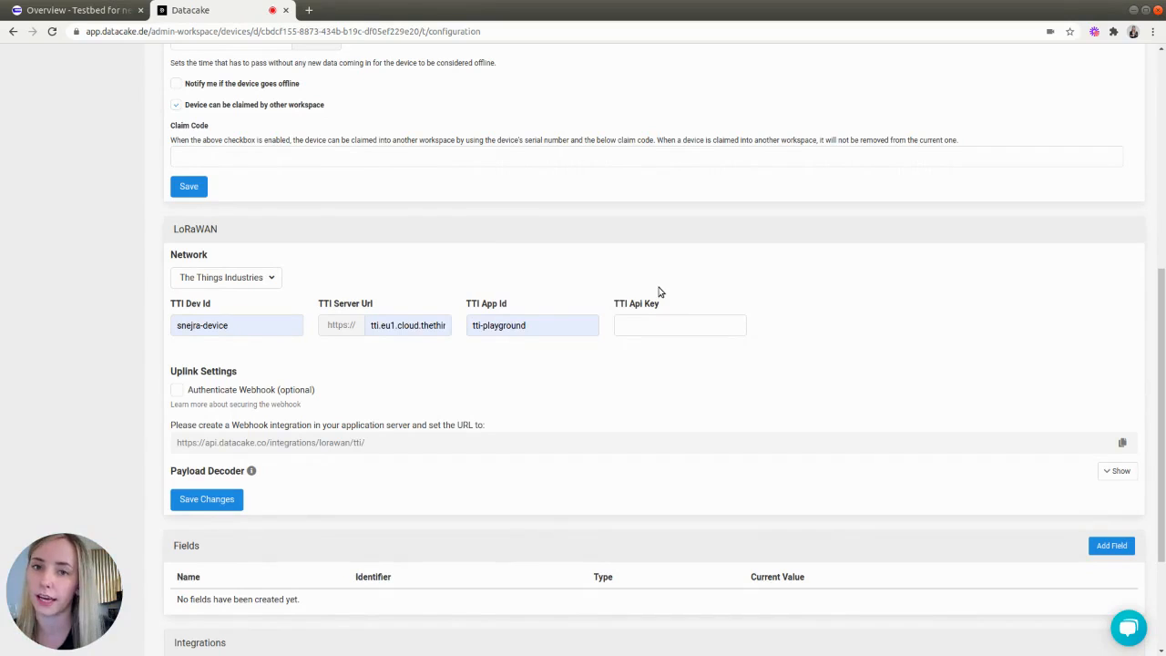
mouse_move(623, 292)
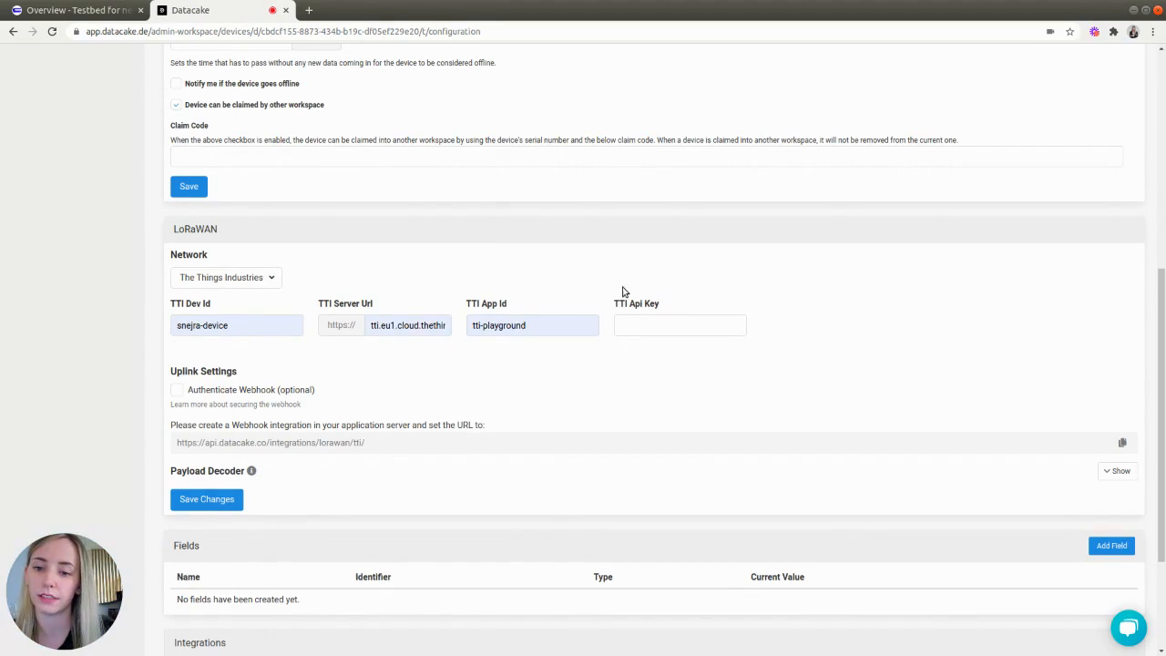
mouse_move(667, 279)
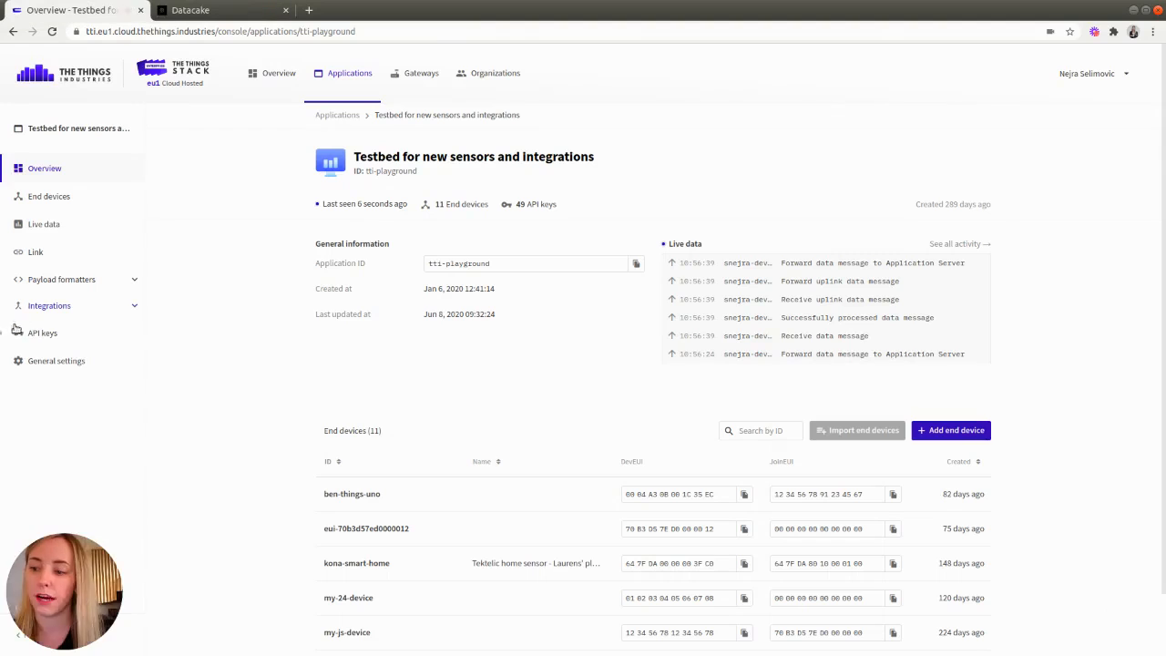
mouse_move(42, 332)
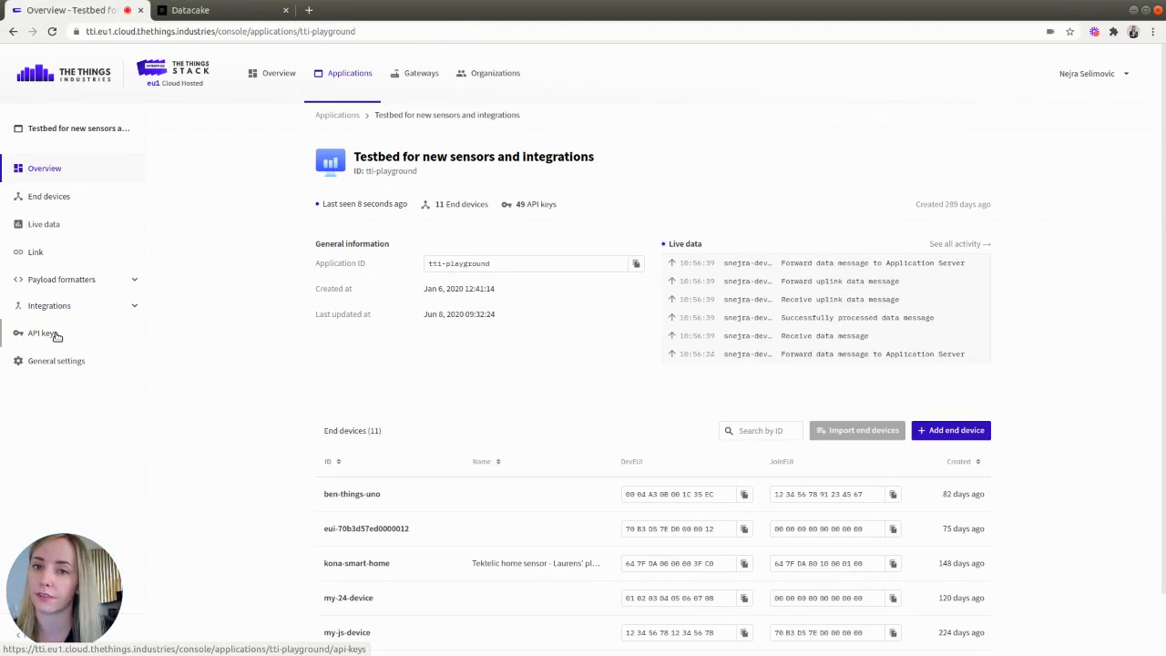
Prepare a new API key named snejra-datacake with all application rights selected.
left_click(42, 331)
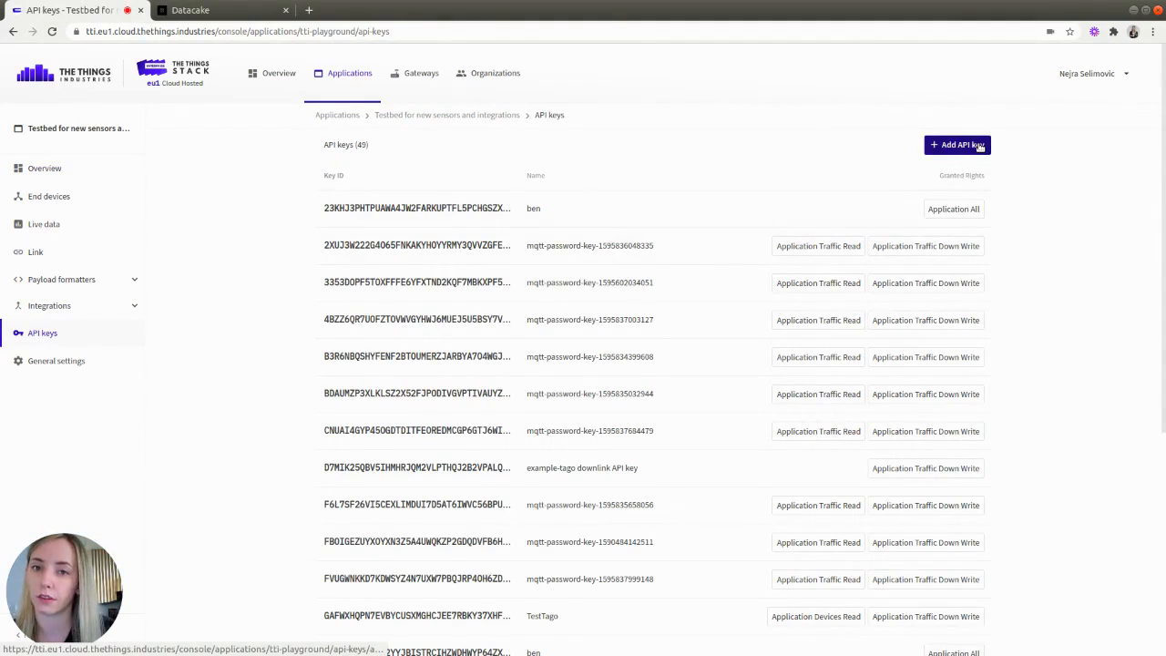
left_click(957, 144)
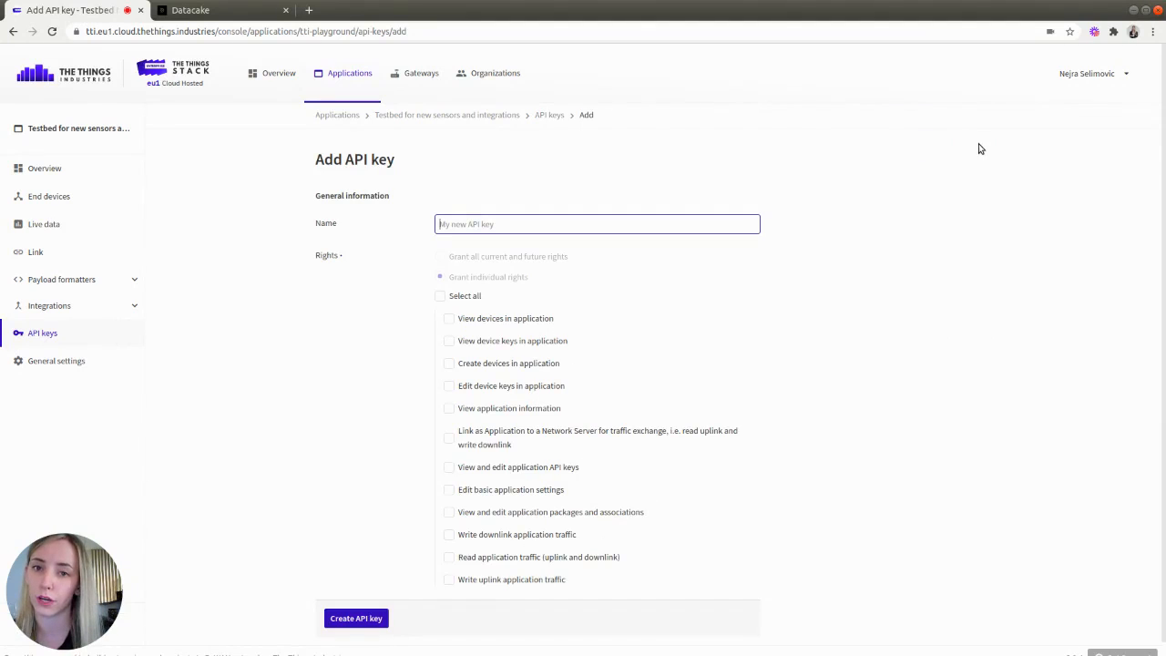
type("snejra-datacake")
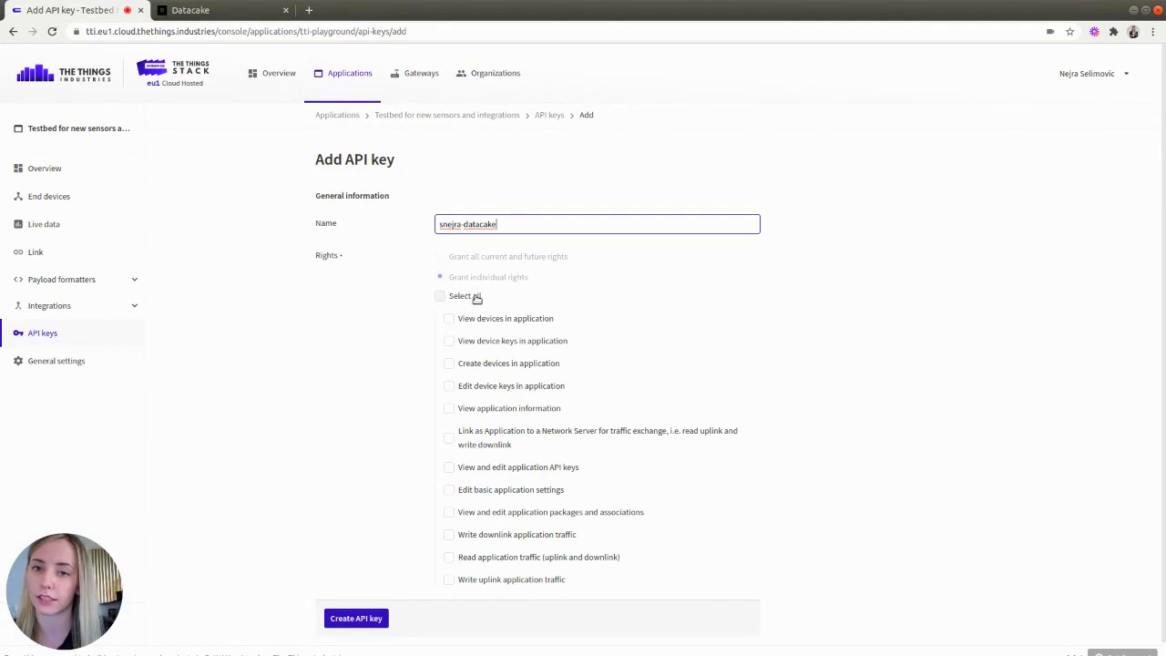
left_click(441, 295)
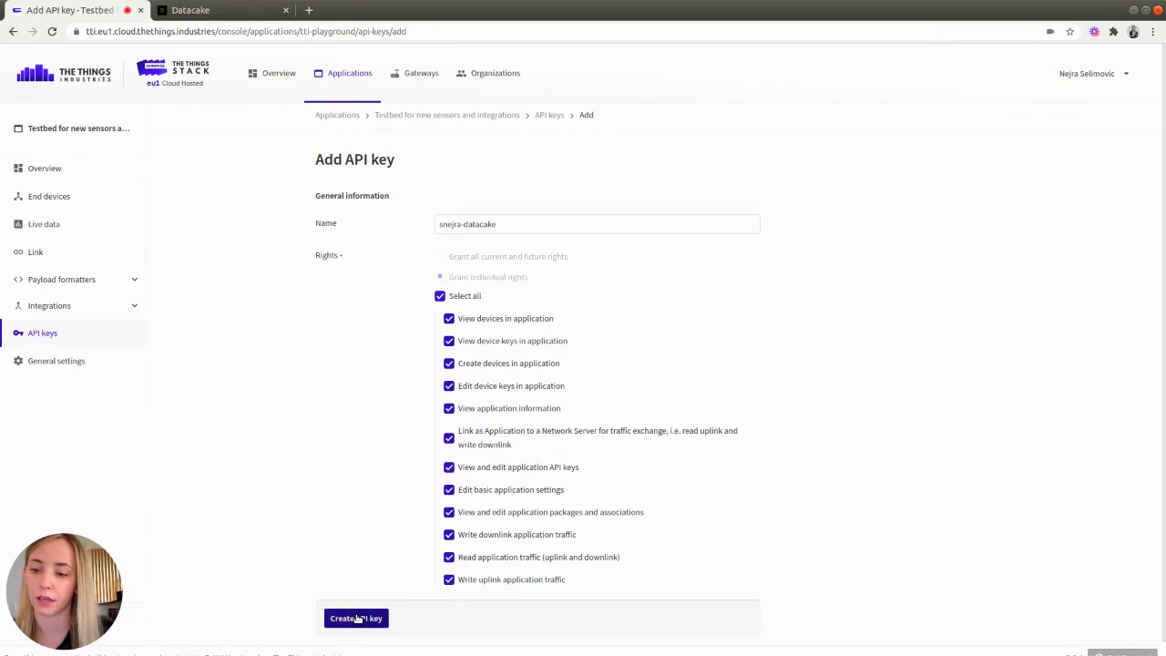
left_click(356, 620)
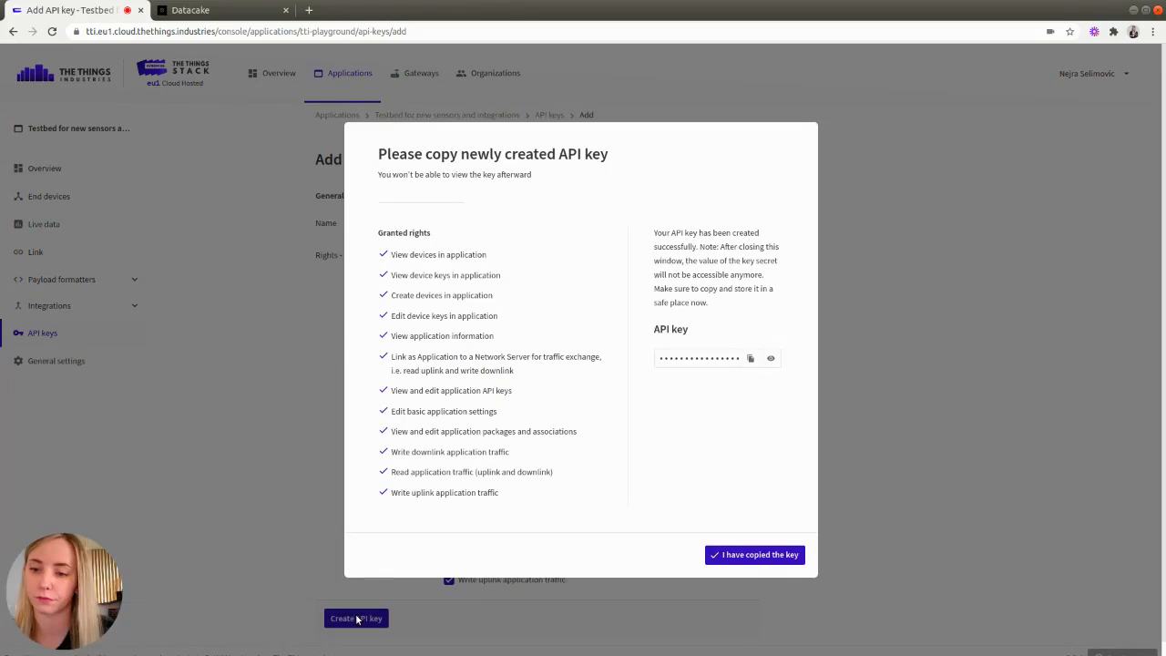
mouse_move(483, 312)
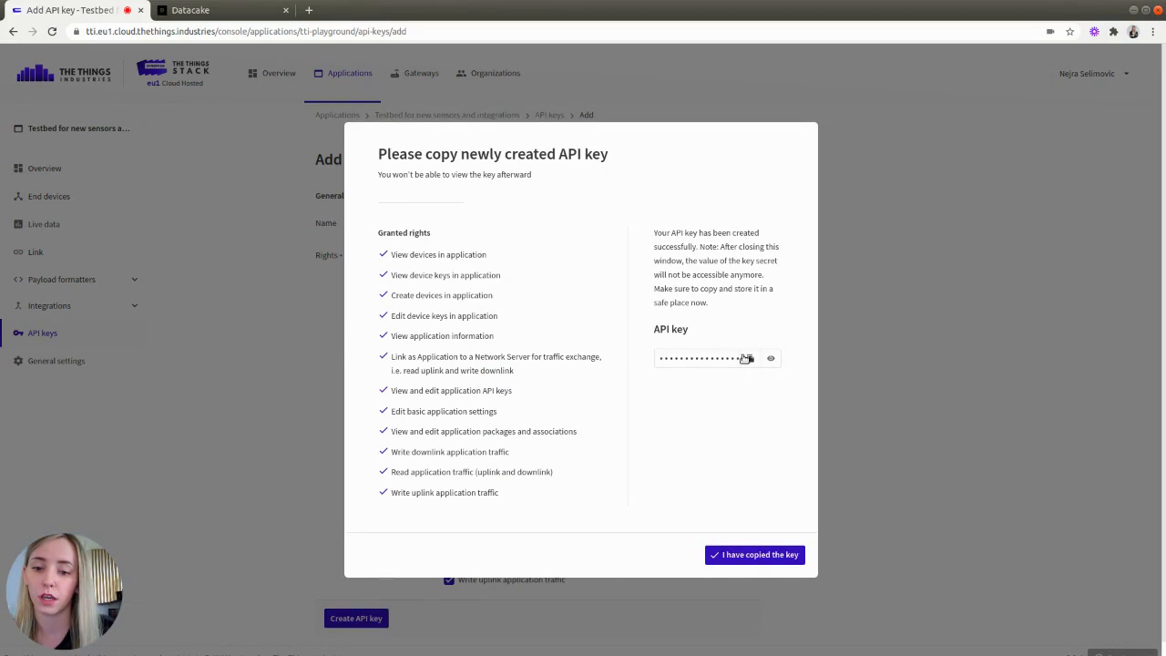
mouse_move(747, 357)
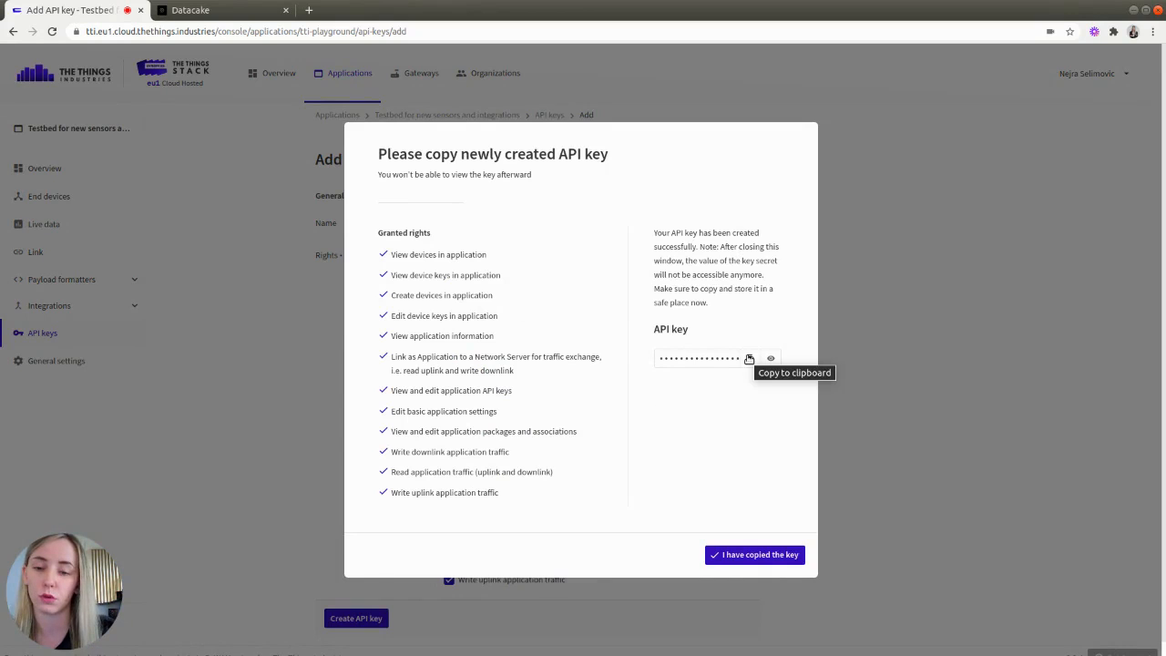
left_click(751, 357)
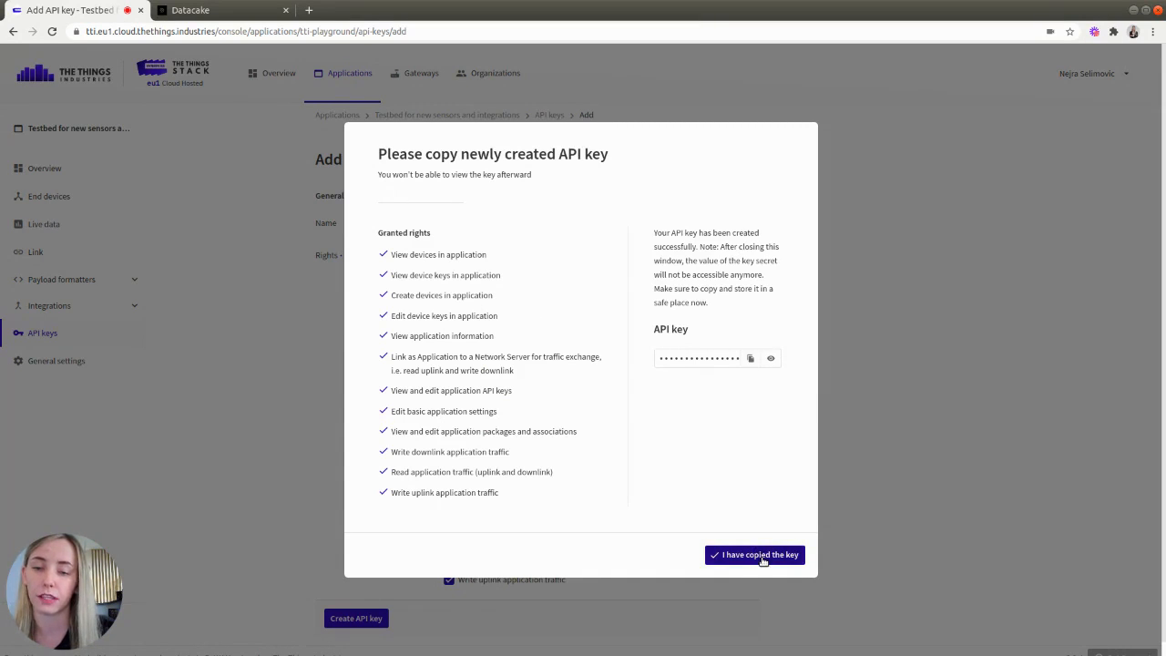
left_click(754, 554)
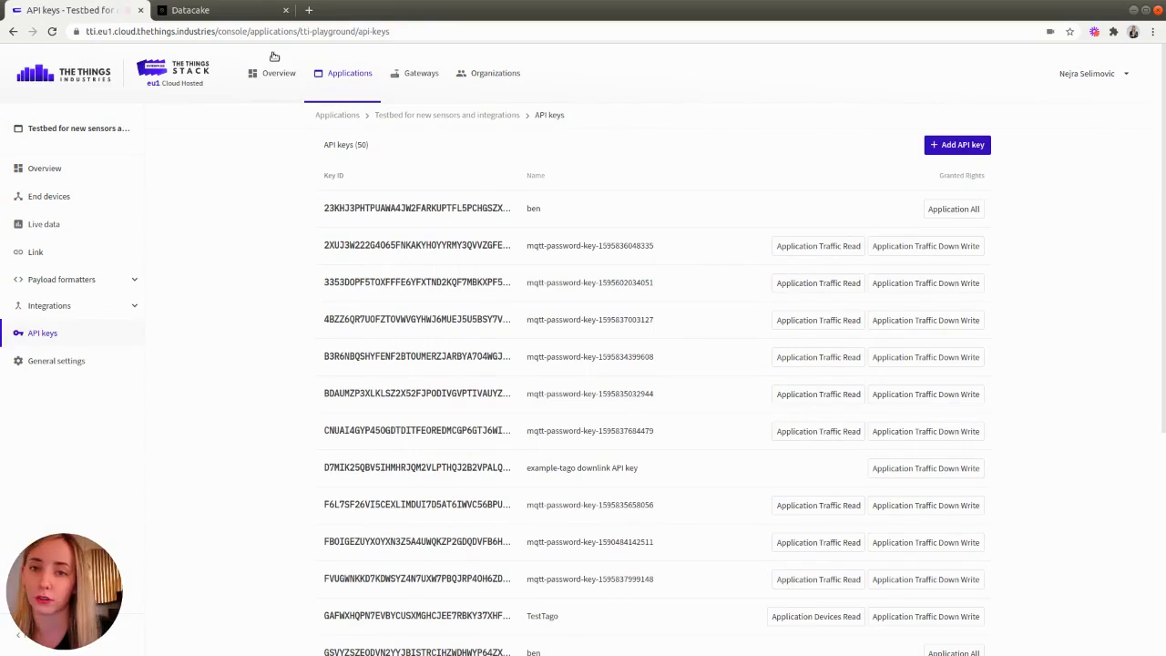
Paste the key into Datacake's TTI Api Key field and save the LoRaWAN settings.
left_click(189, 11)
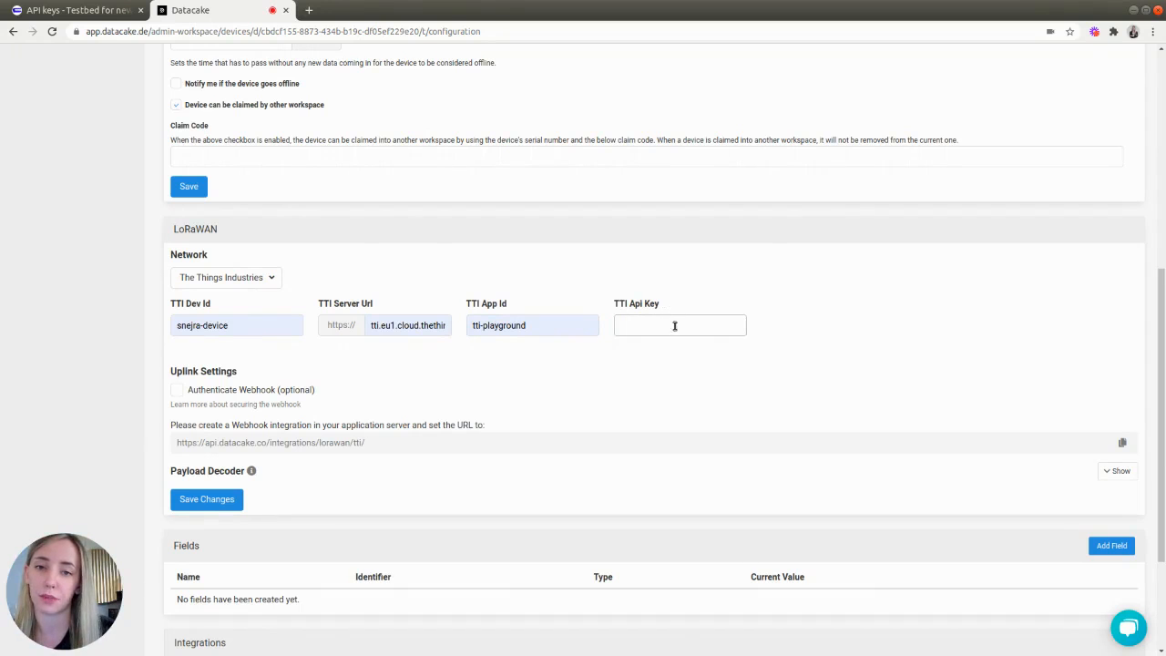
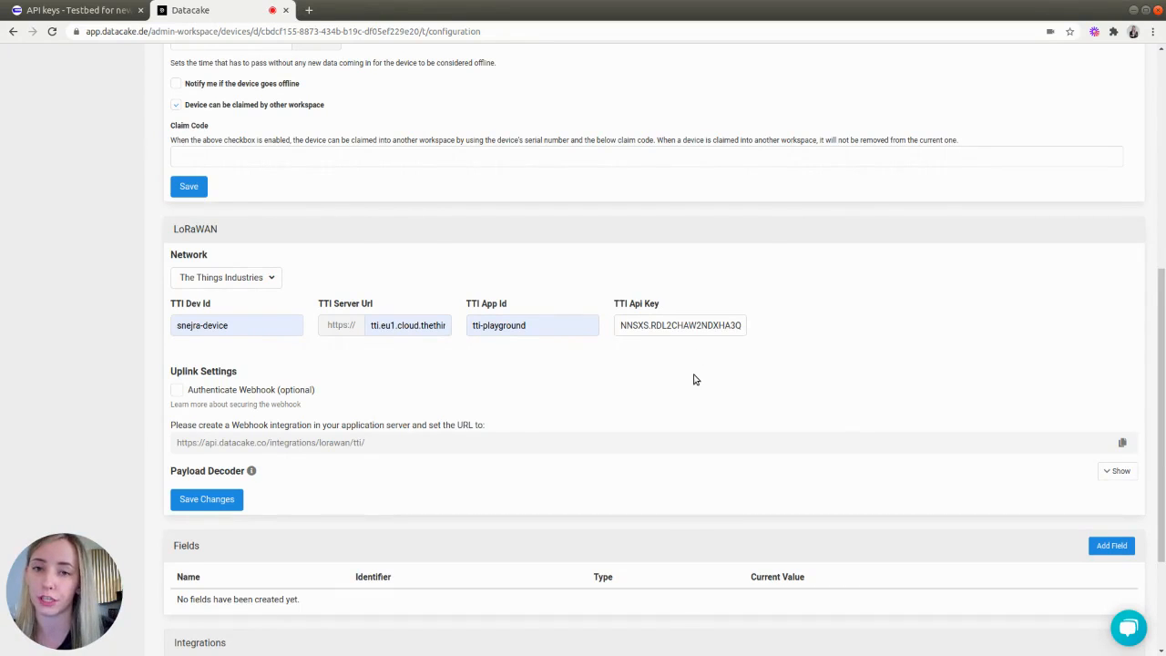
mouse_move(208, 500)
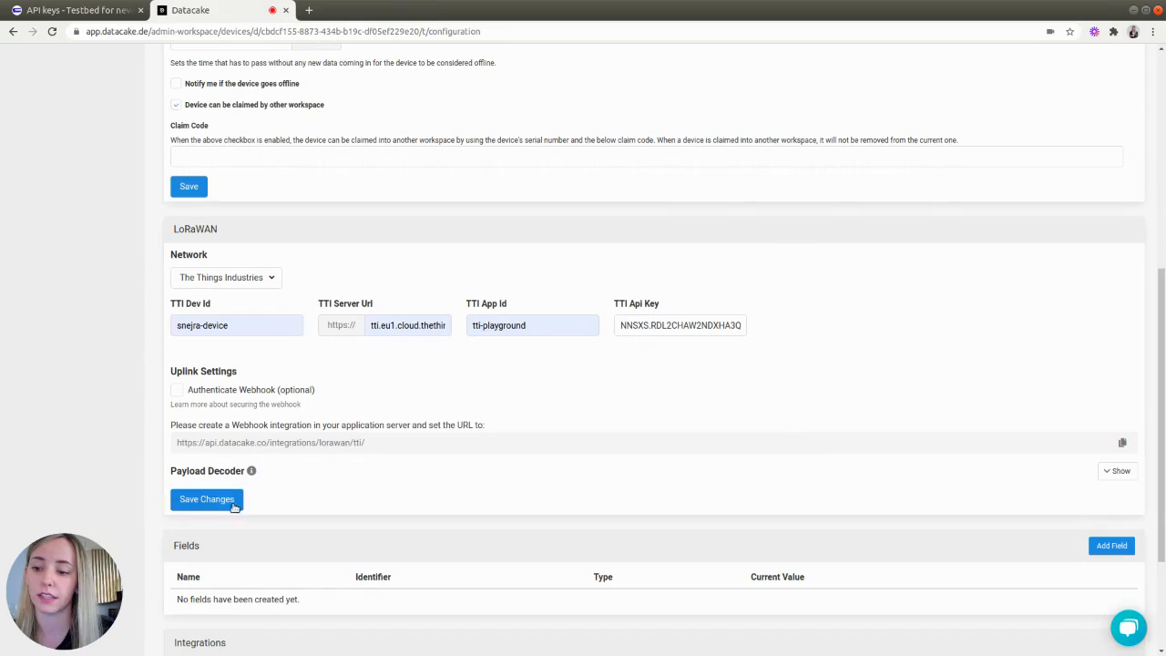
left_click(208, 499)
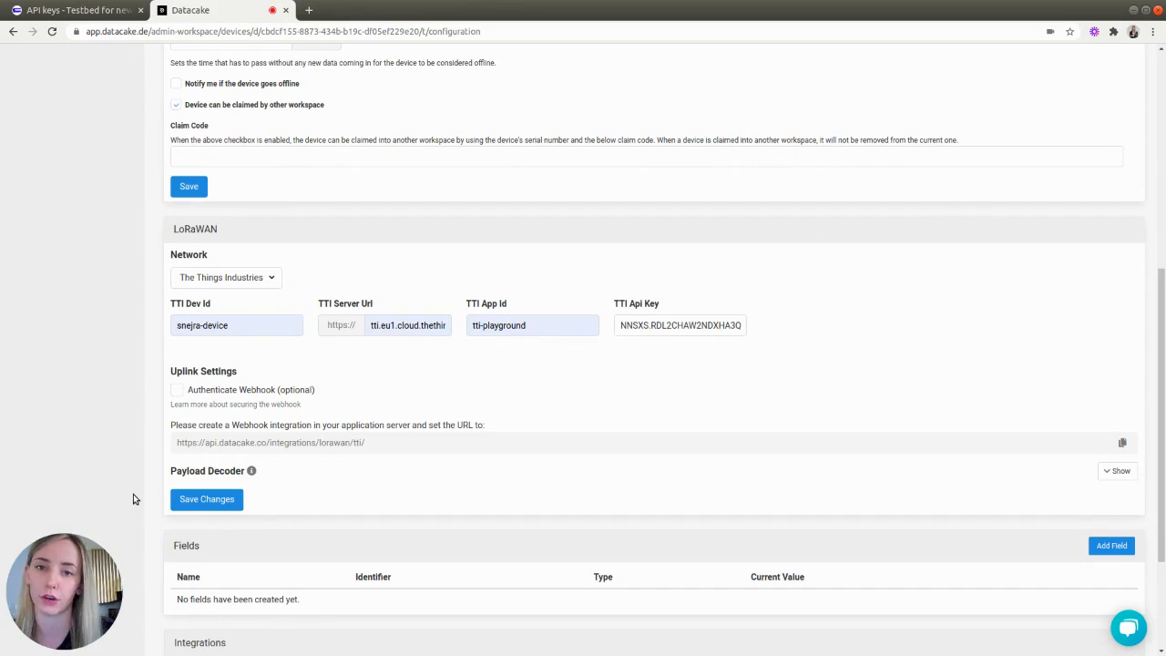
Add a new webhook from the Datacake template in the application's integrations.
left_click(76, 10)
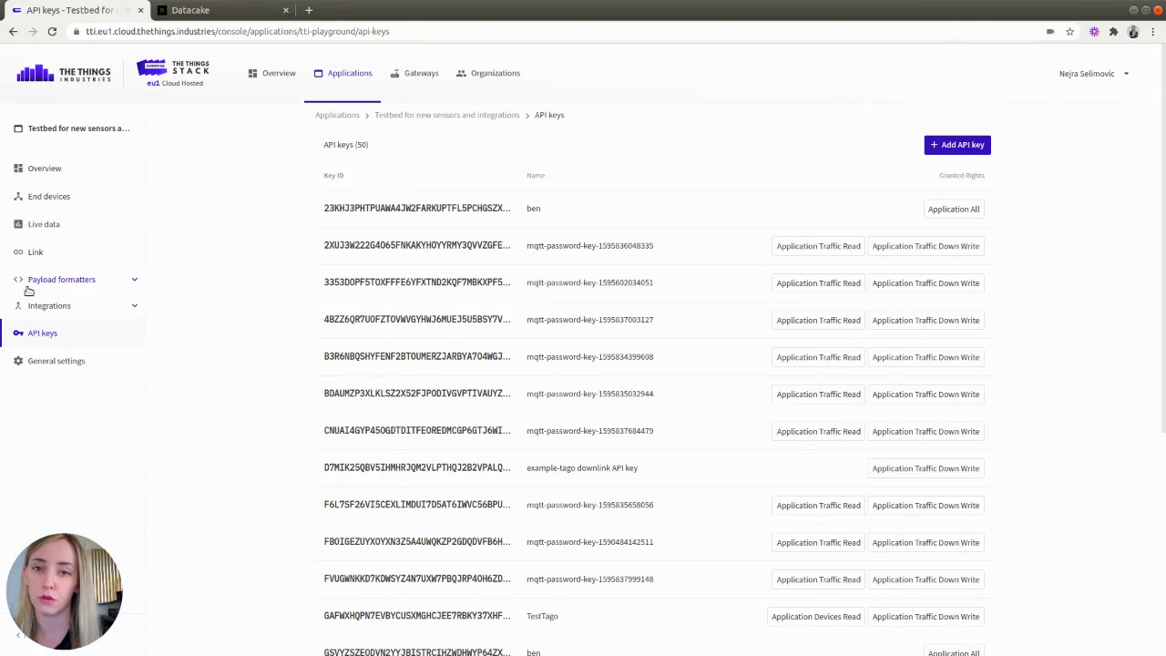
left_click(49, 306)
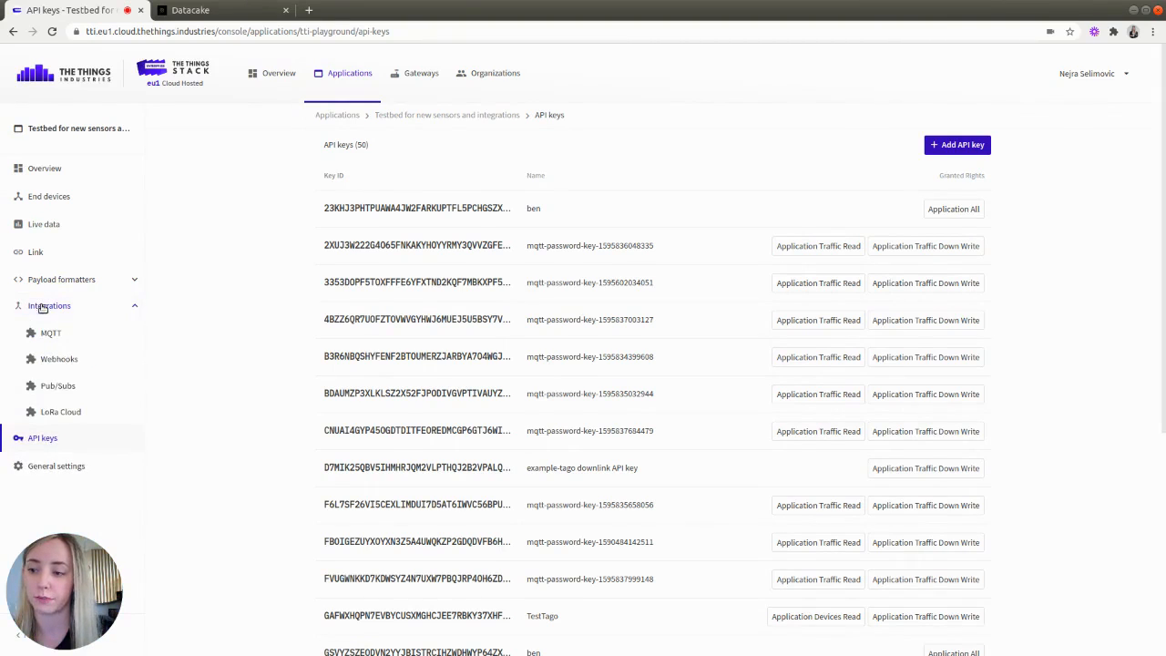
left_click(58, 357)
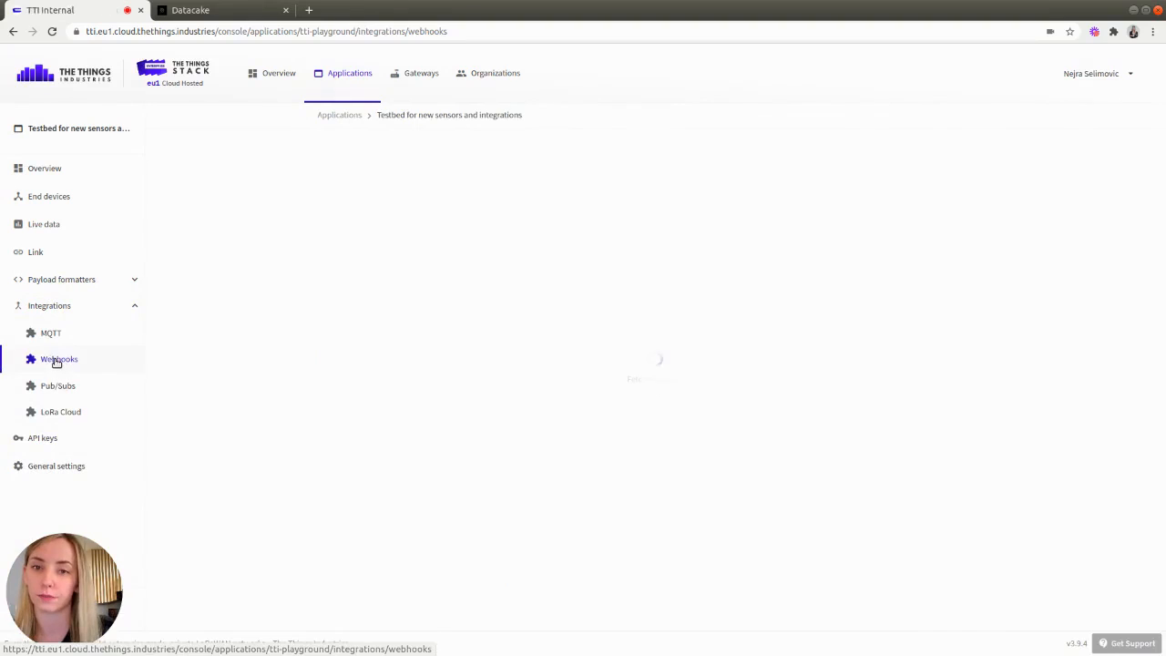
left_click(58, 357)
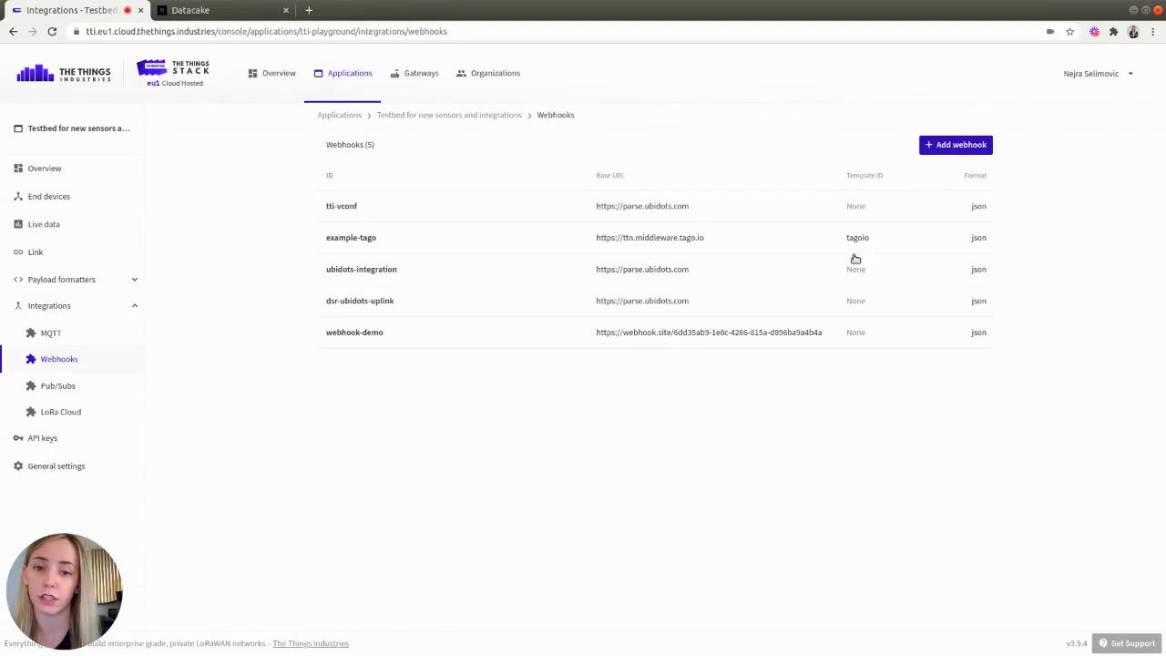
left_click(955, 144)
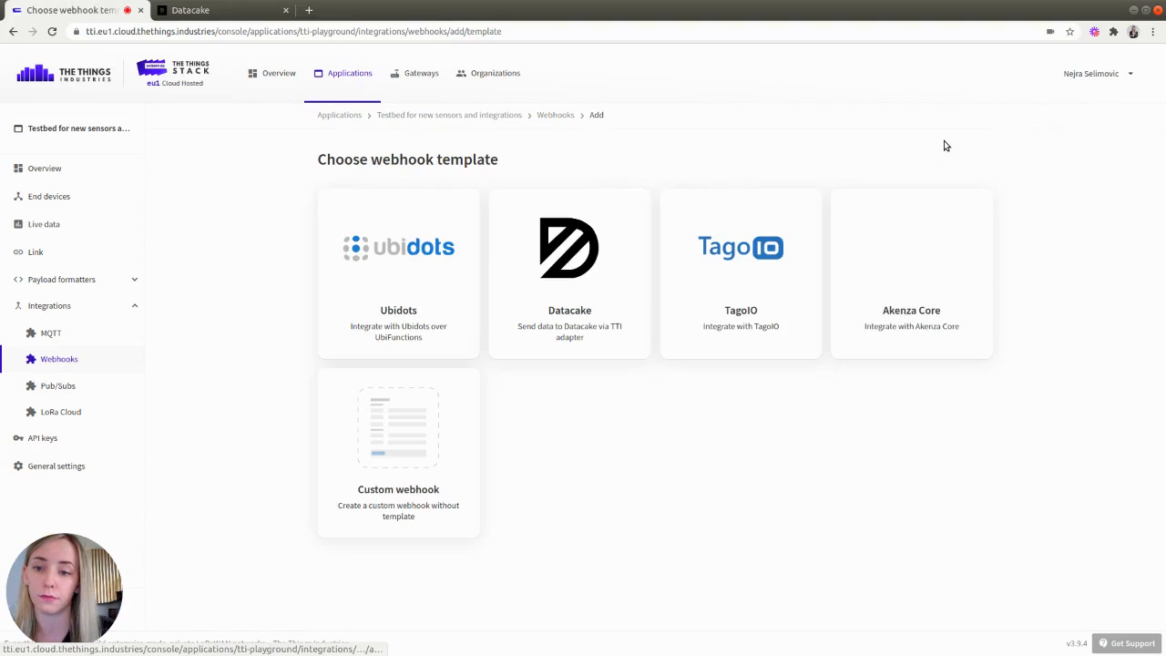
left_click(568, 273)
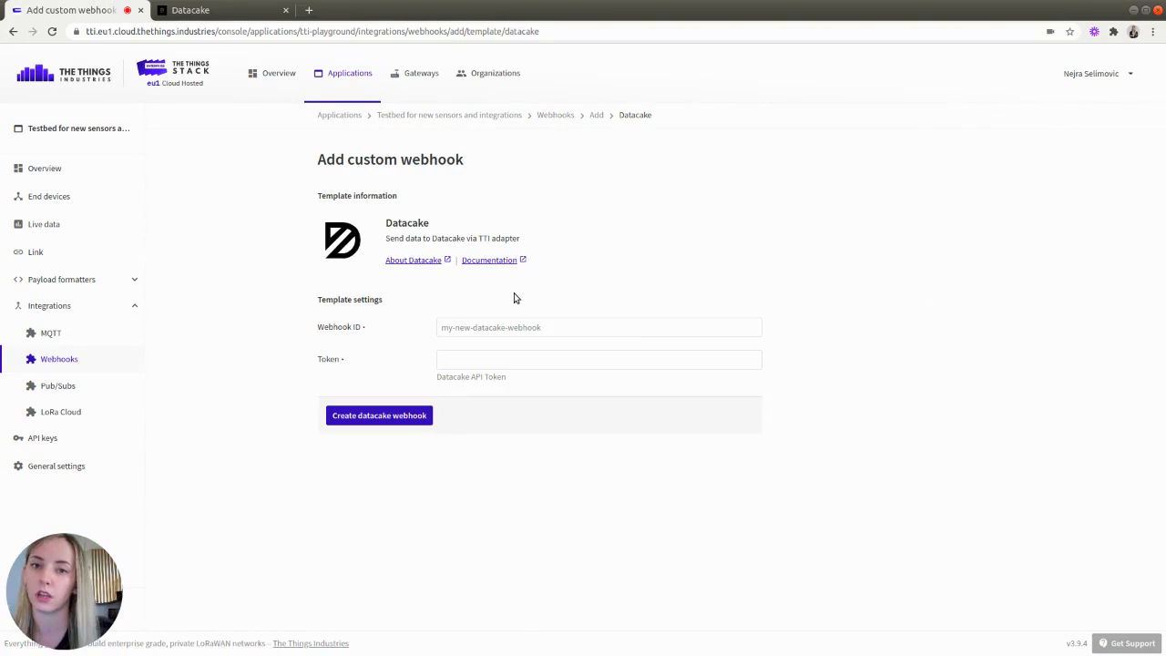
mouse_move(446, 347)
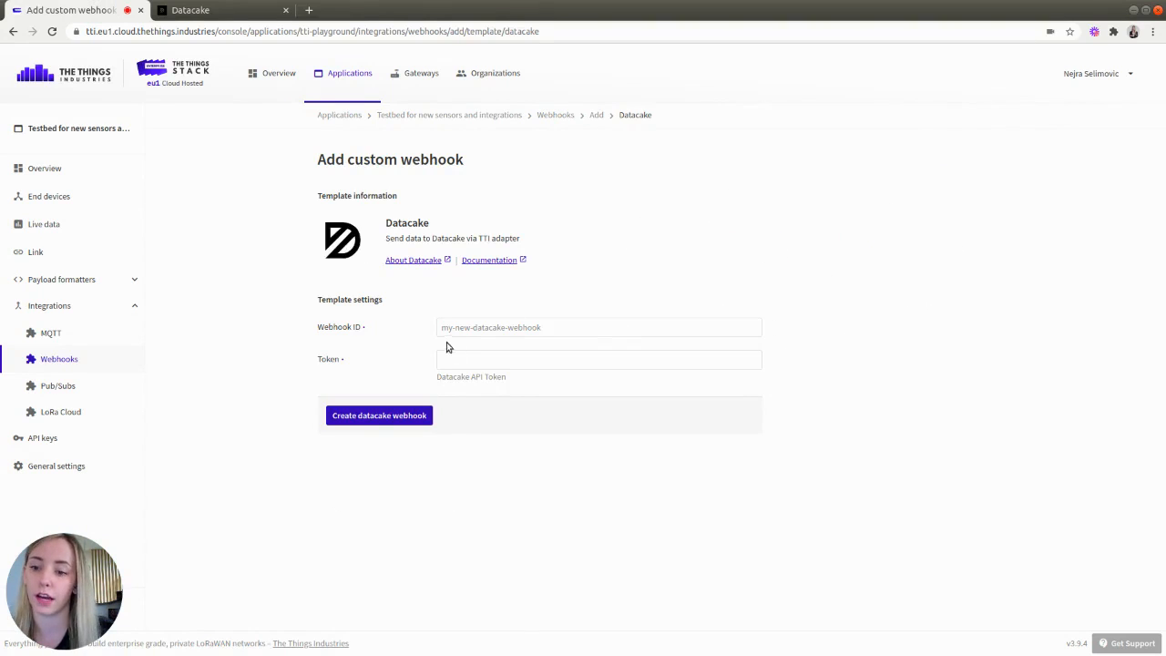
Give the webhook the ID datacake-integration and go to Datacake for the token.
left_click(598, 328)
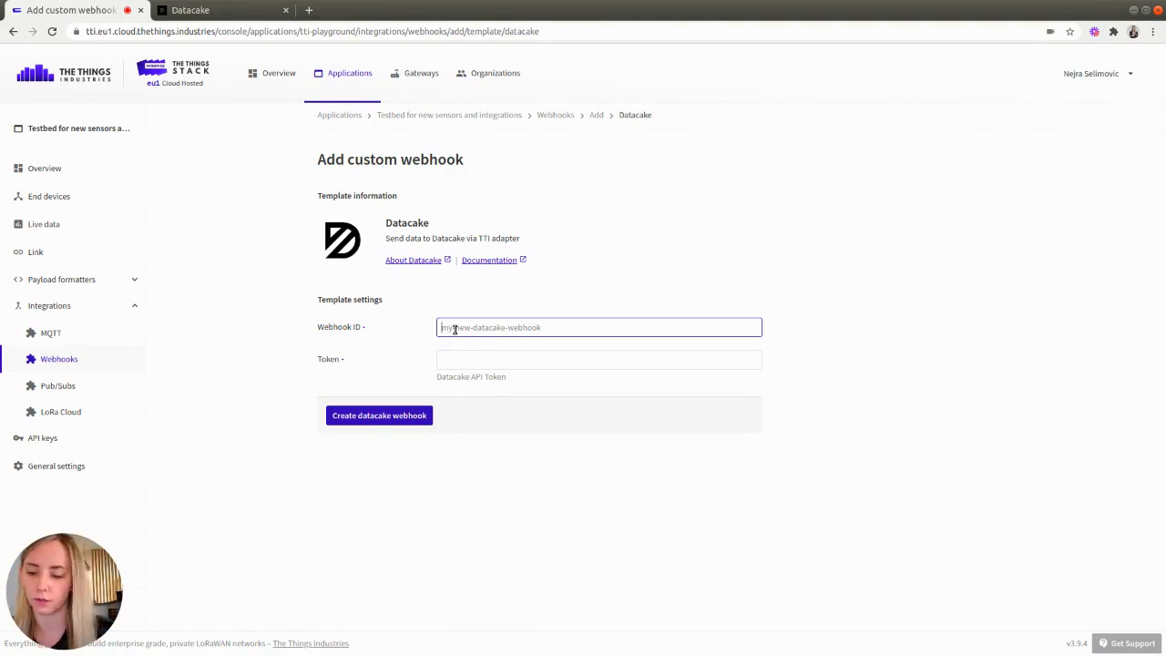
type("datacake-integration")
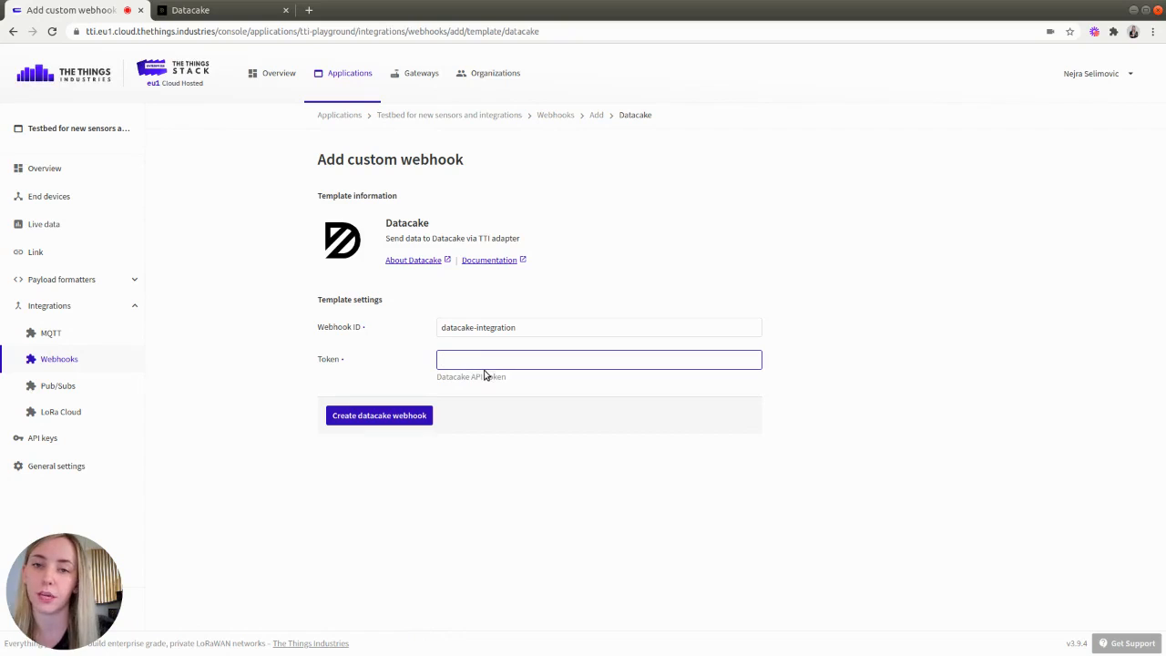
left_click(598, 359)
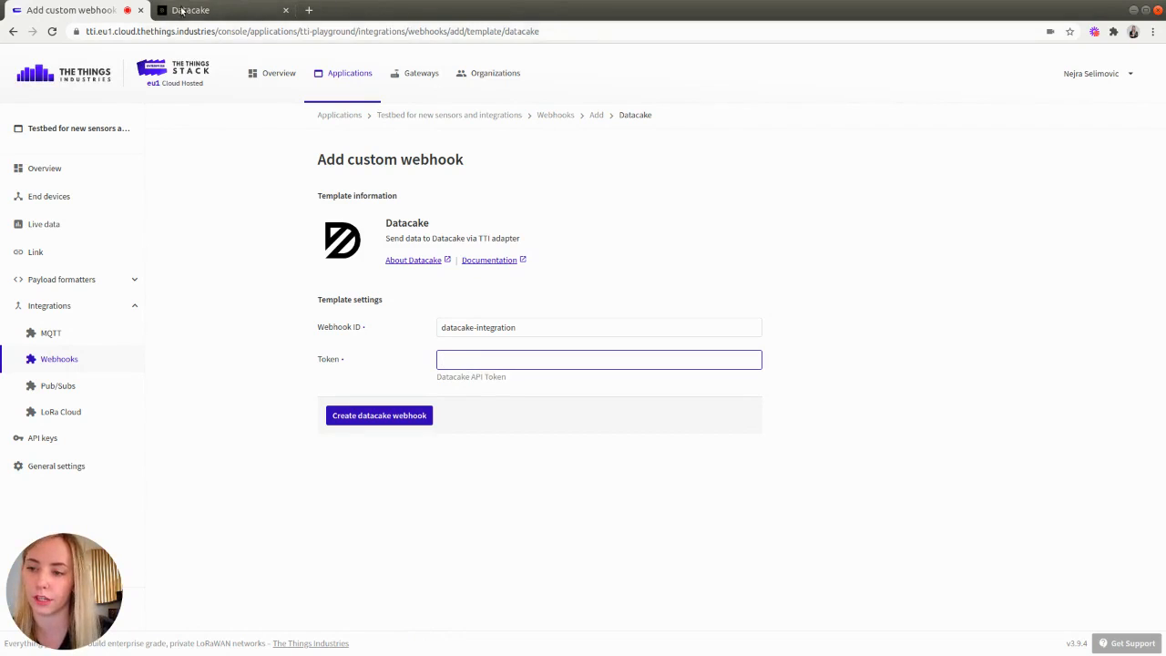
left_click(219, 11)
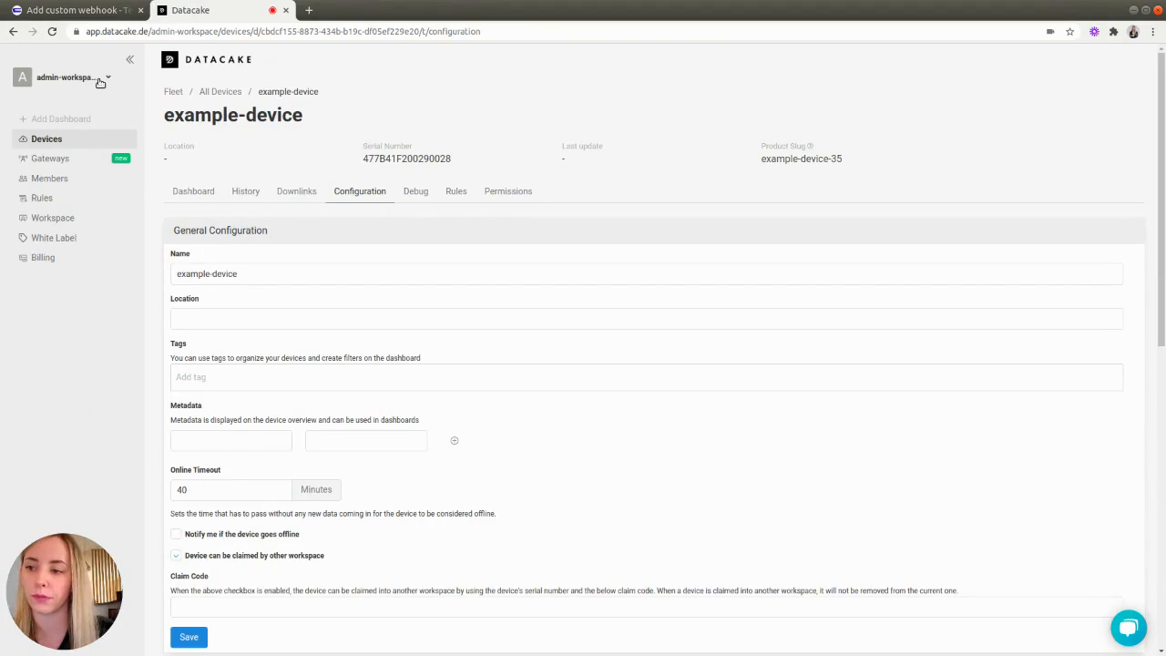
Reveal the account API token in the Datacake profile's API section and return to the webhook form.
left_click(73, 76)
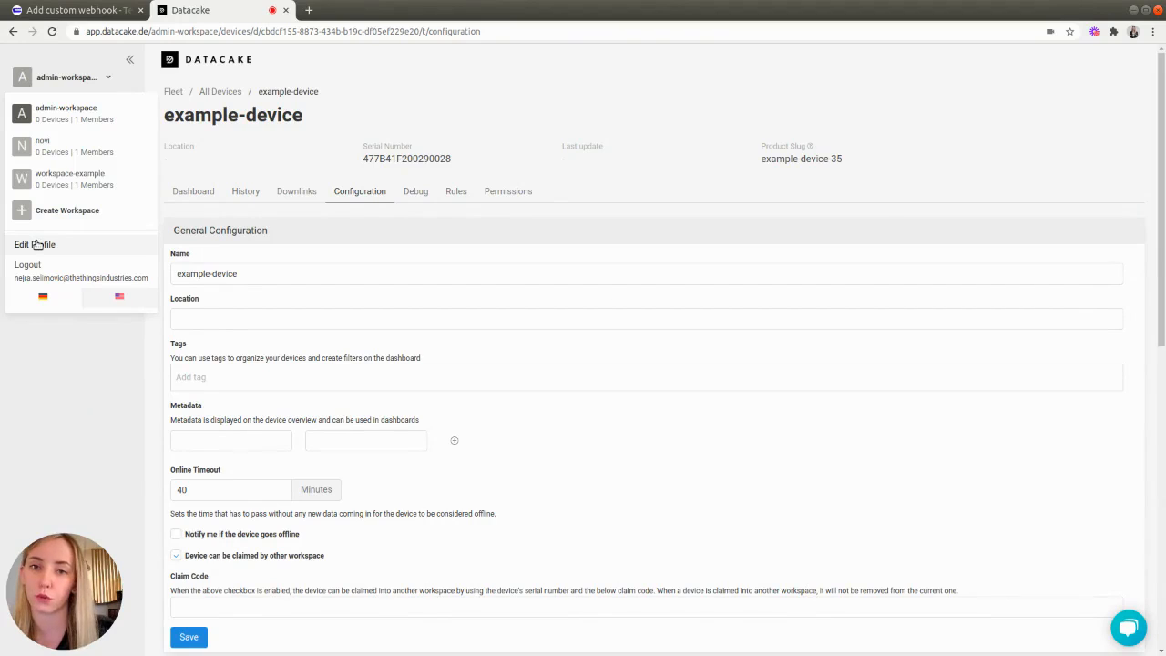
left_click(33, 244)
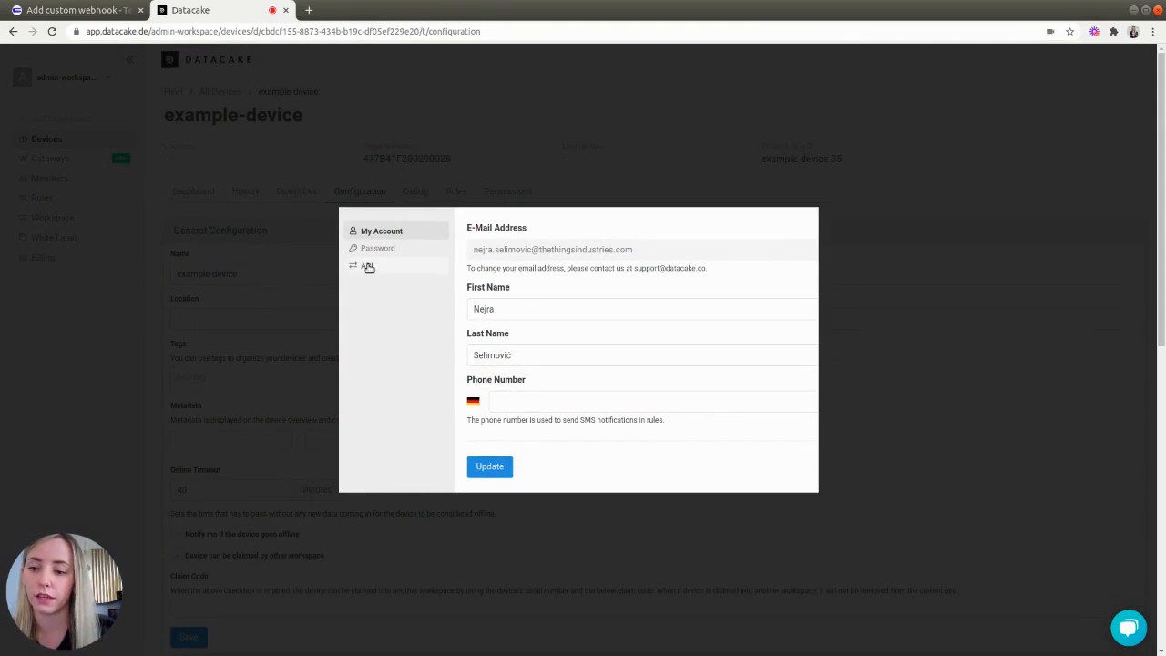
left_click(368, 266)
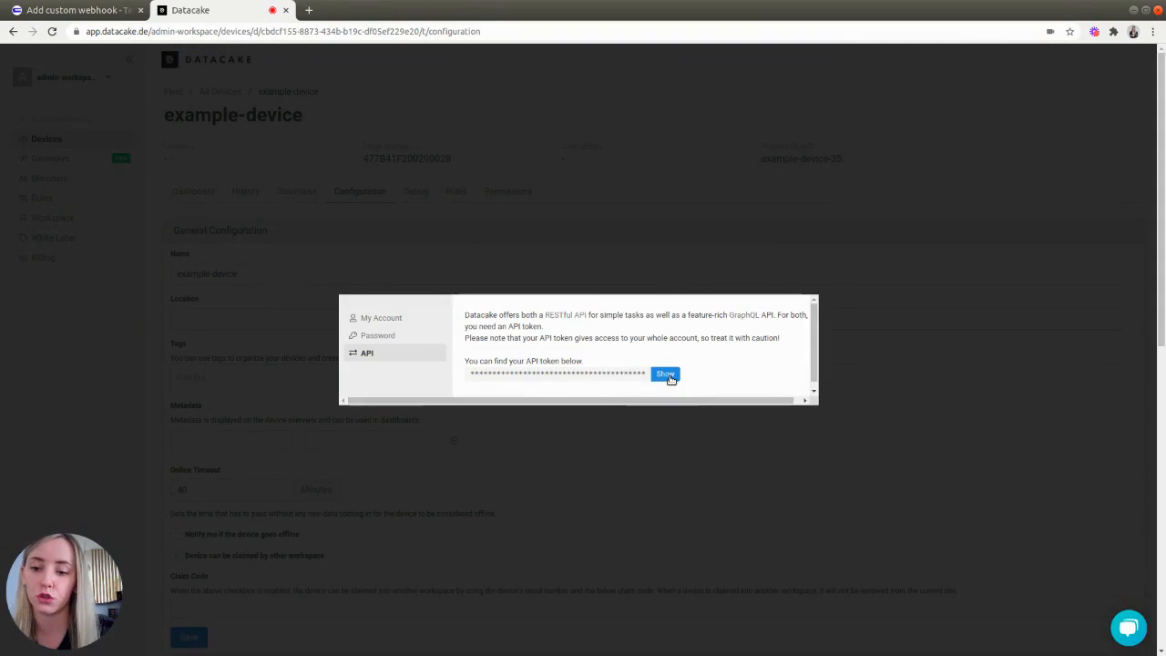
left_click(665, 374)
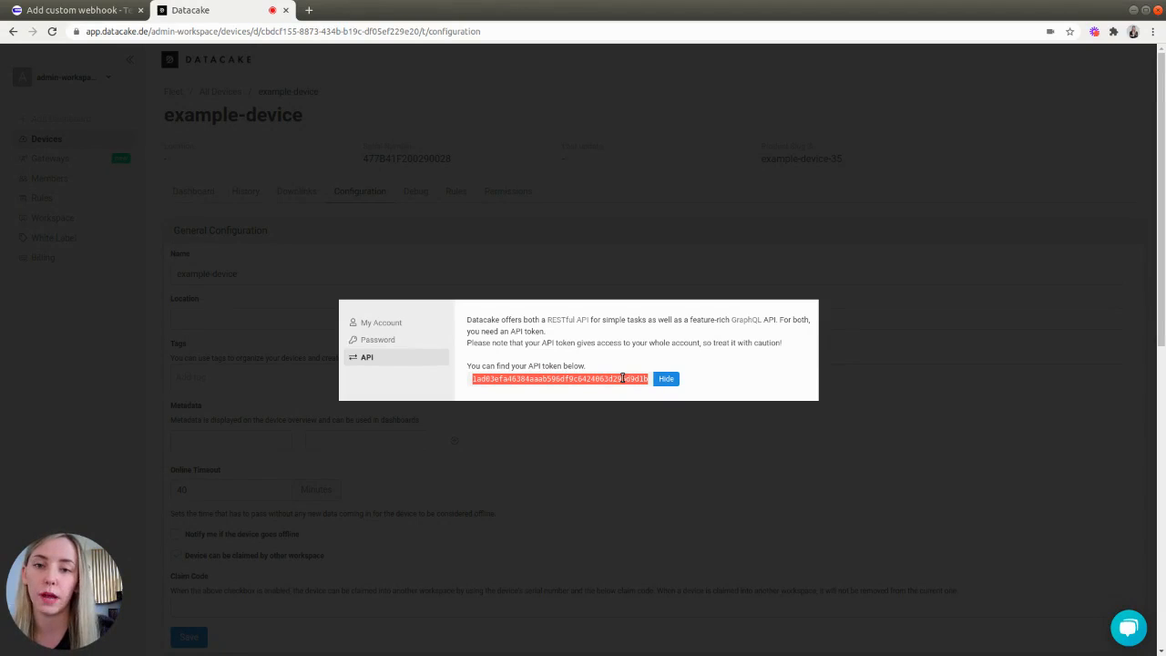
left_click(73, 11)
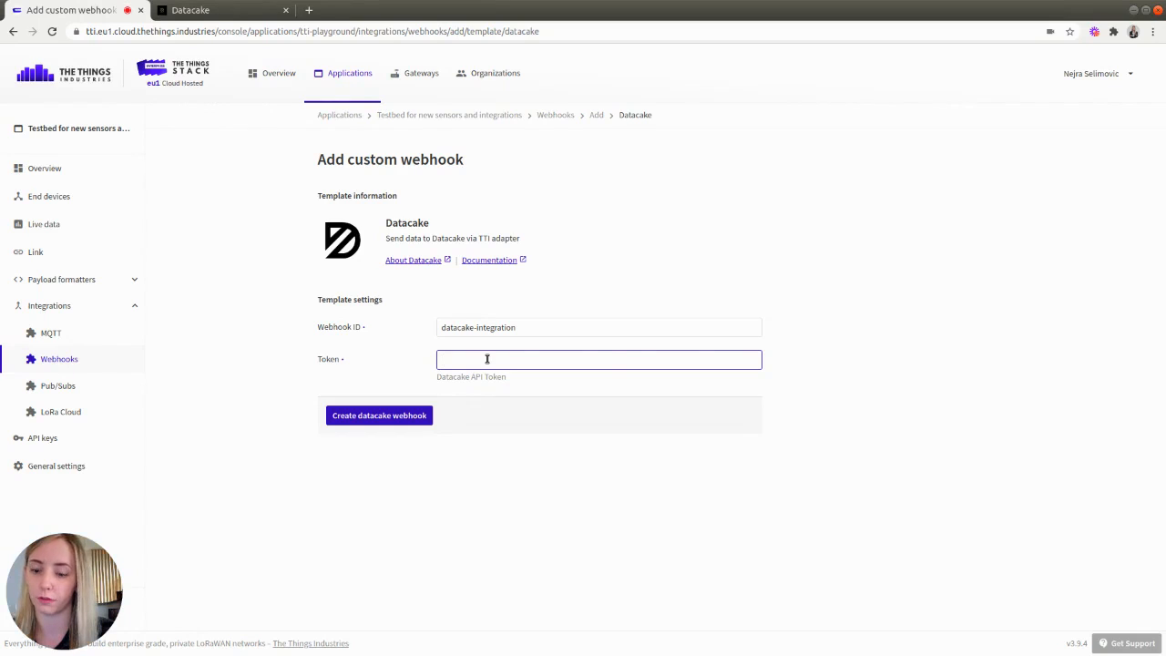
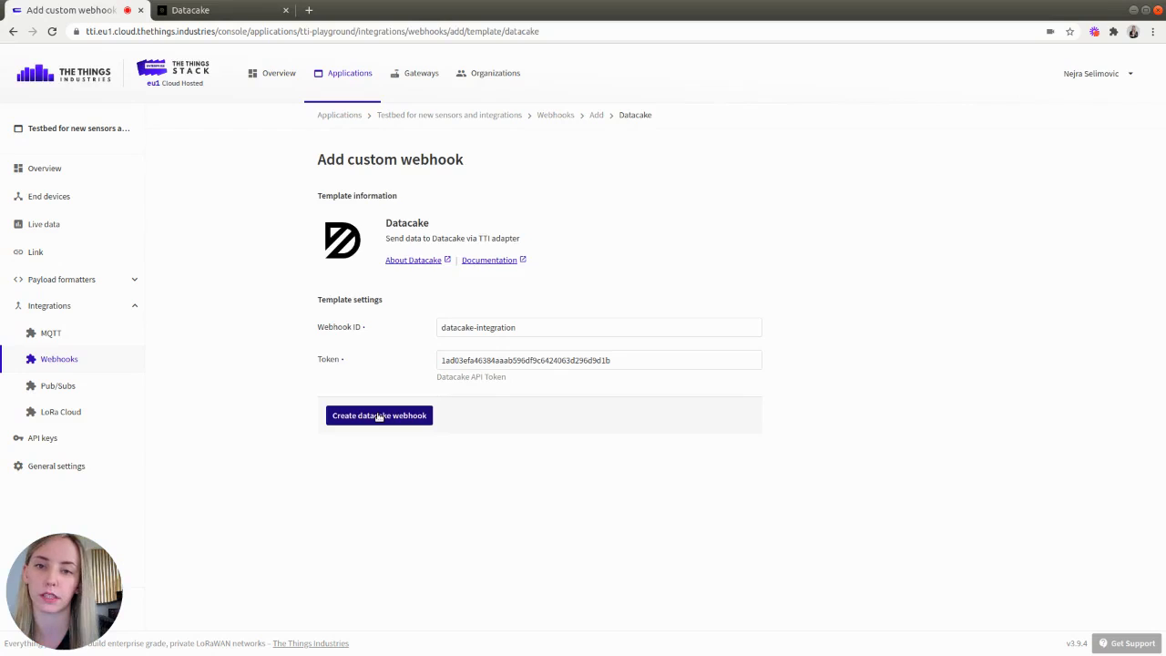
Paste the Datacake API token and create the datacake-integration webhook, then return to Datacake.
left_click(379, 416)
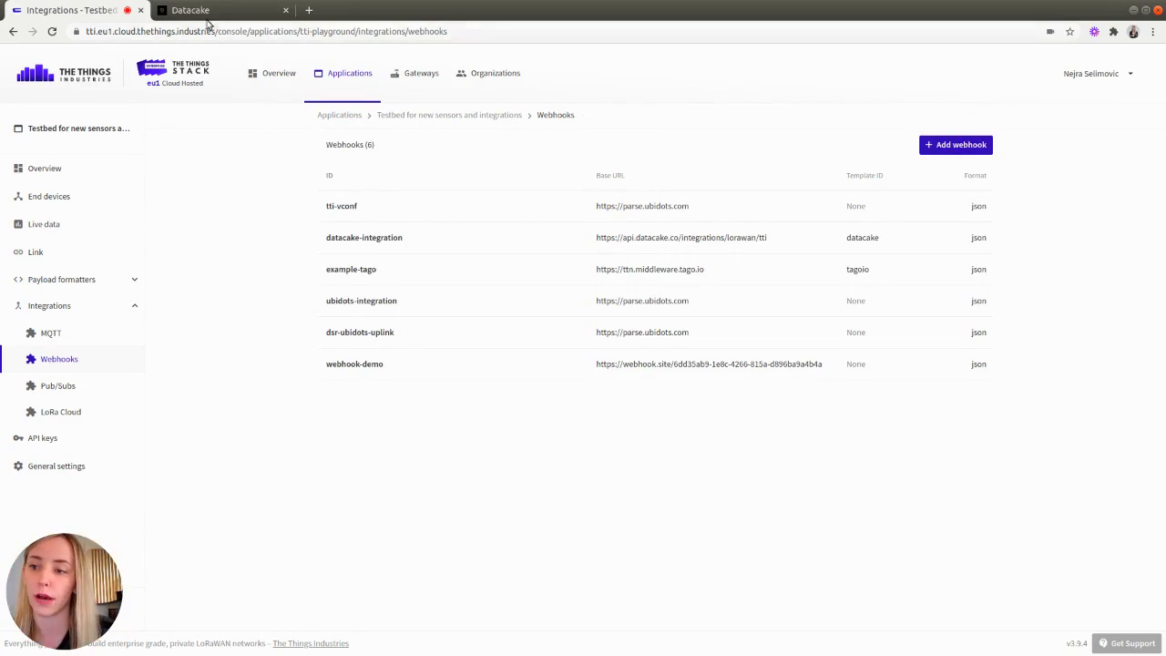
left_click(219, 11)
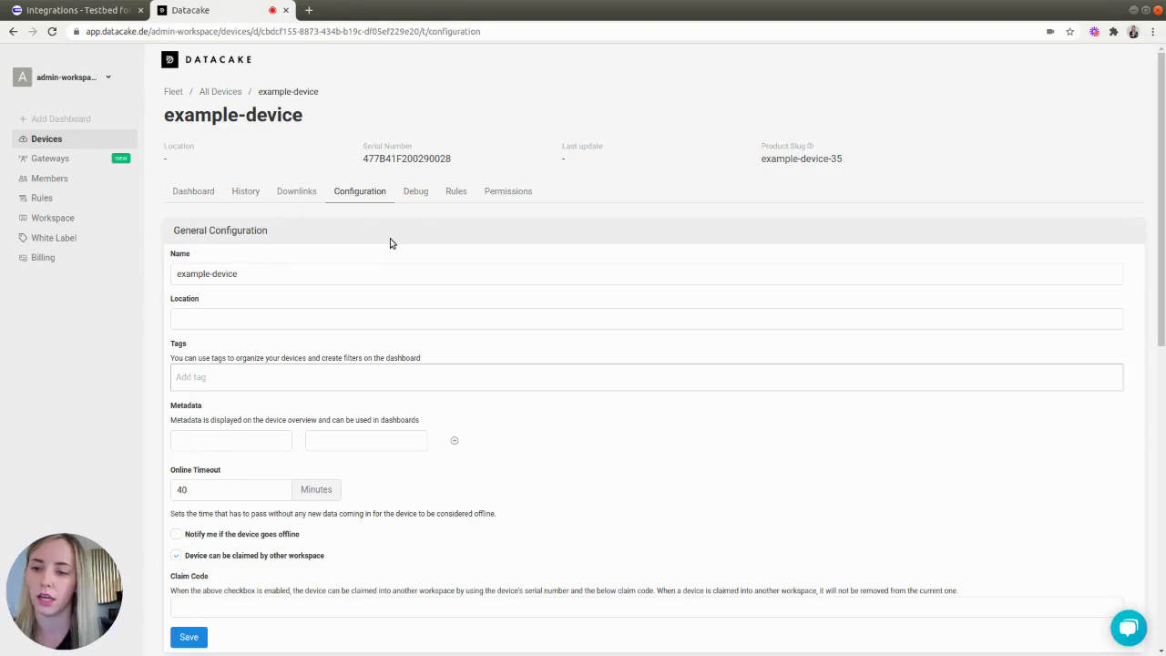
View example-device's debug log showing webhook data received from TTI.
left_click(415, 191)
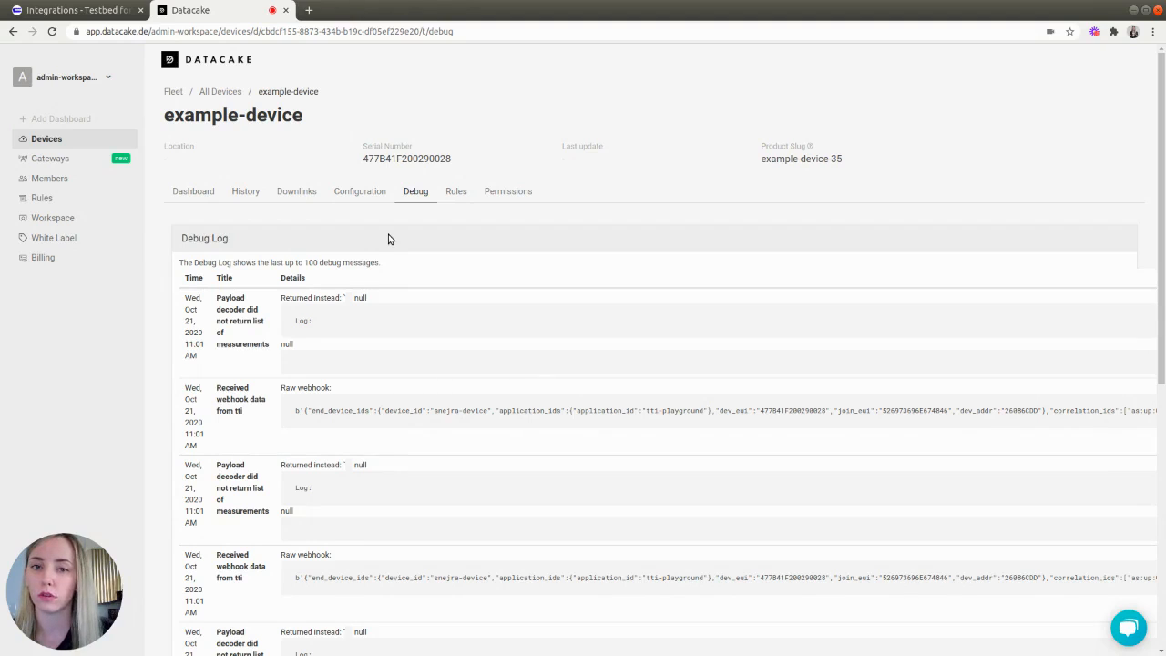
mouse_move(341, 434)
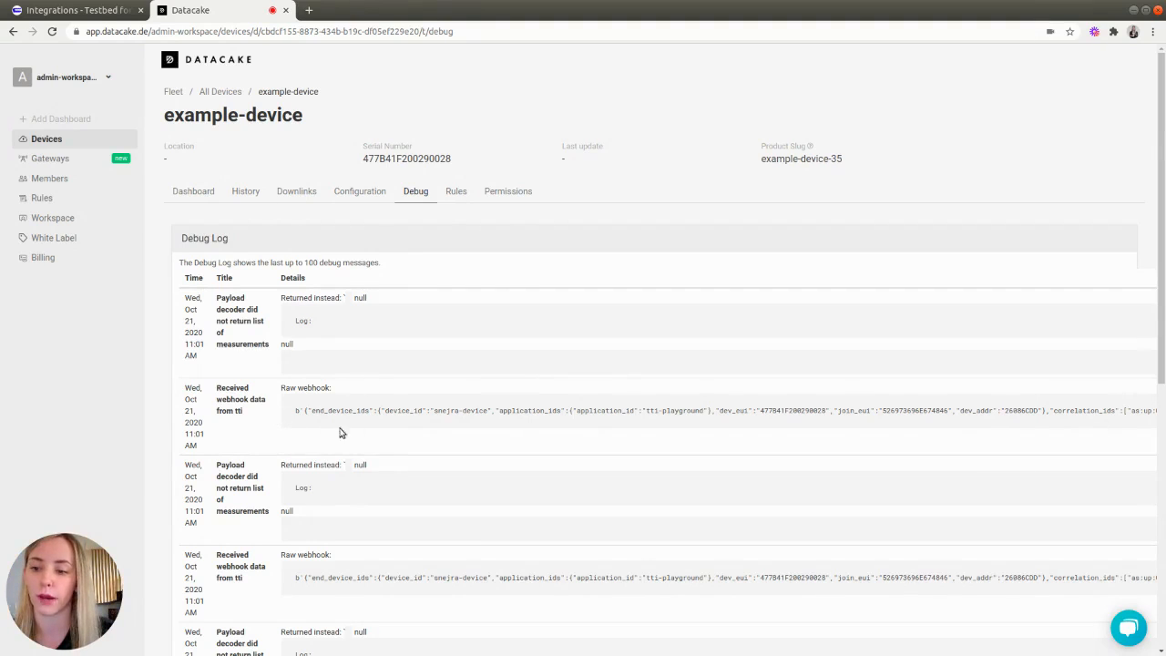
mouse_move(364, 419)
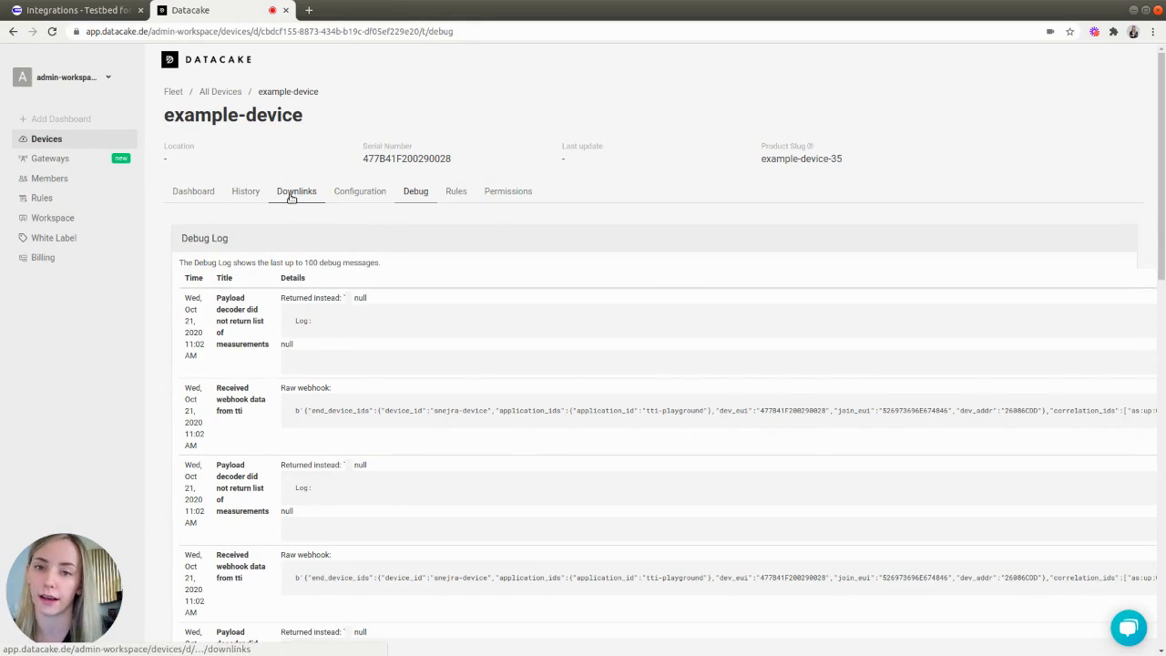
Add a downlink named snejra-downlink on port 1 and save it with the default payload encoder.
left_click(295, 191)
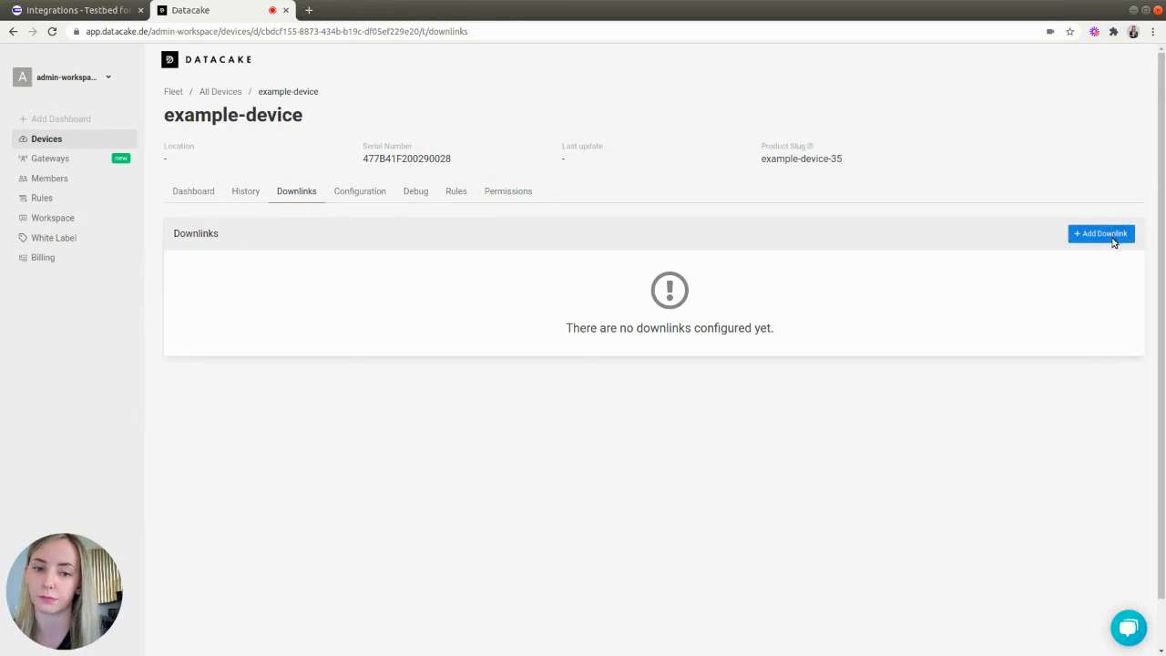
left_click(1101, 233)
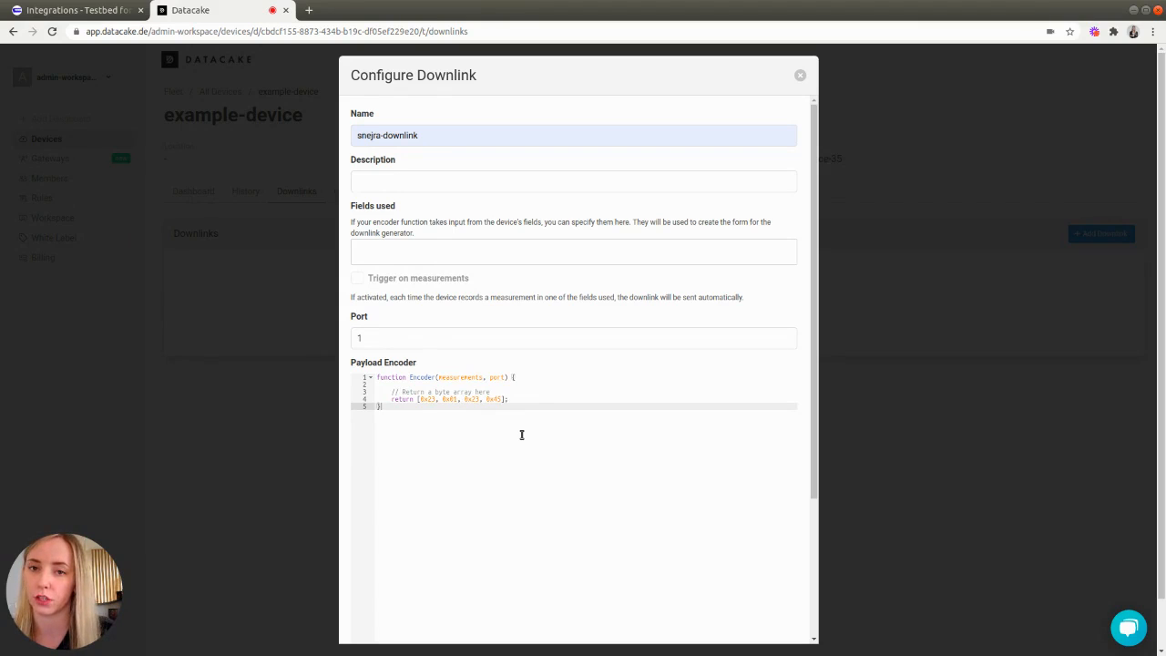
left_click(572, 182)
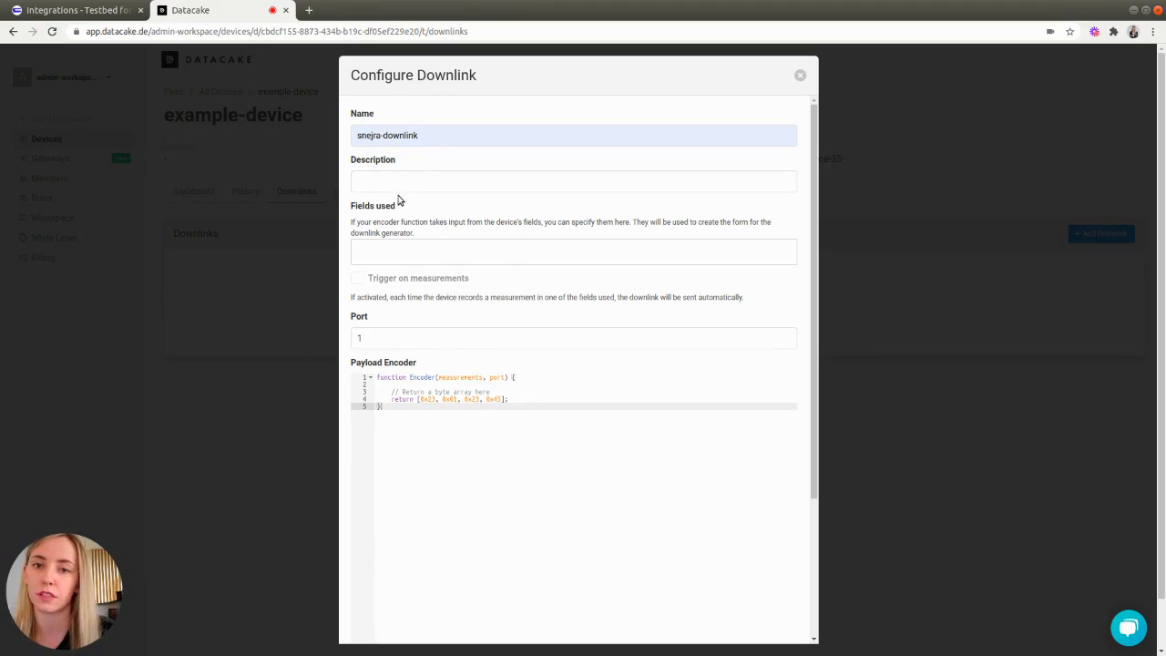
scroll("down", 3)
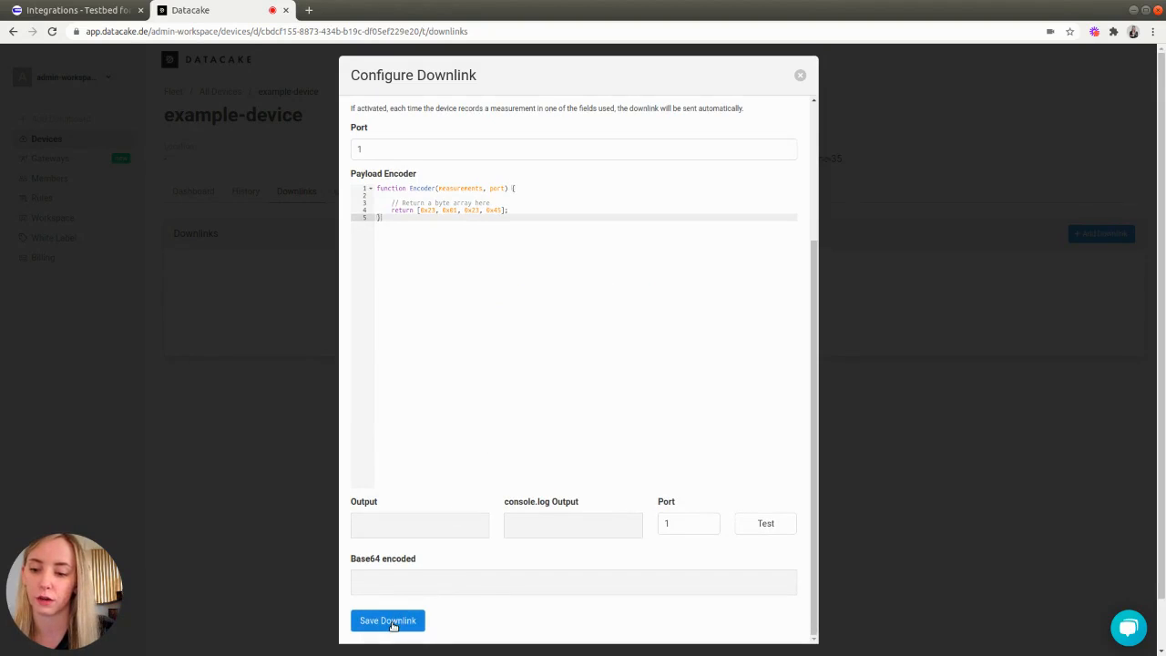
left_click(387, 619)
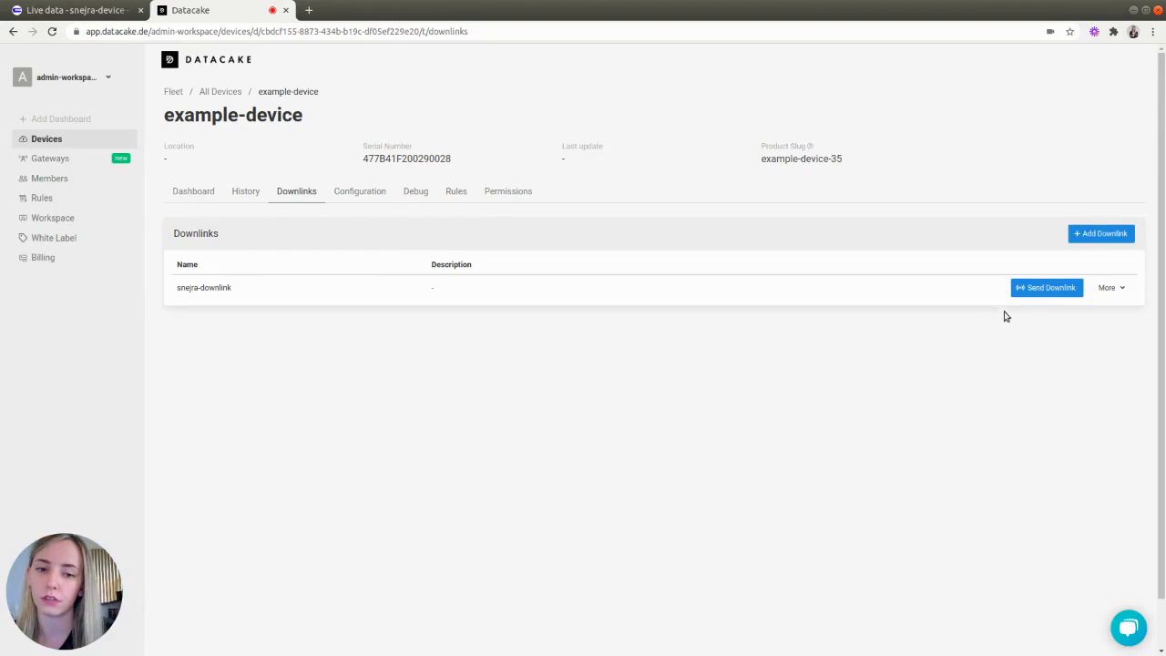
mouse_move(1061, 277)
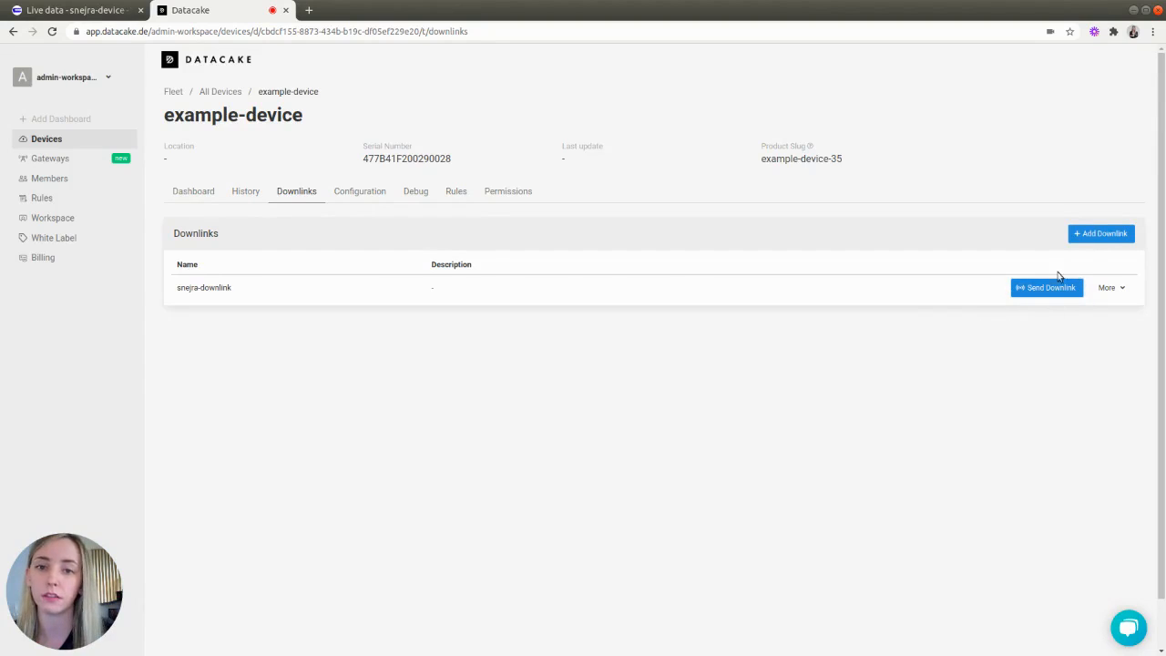
mouse_move(670, 375)
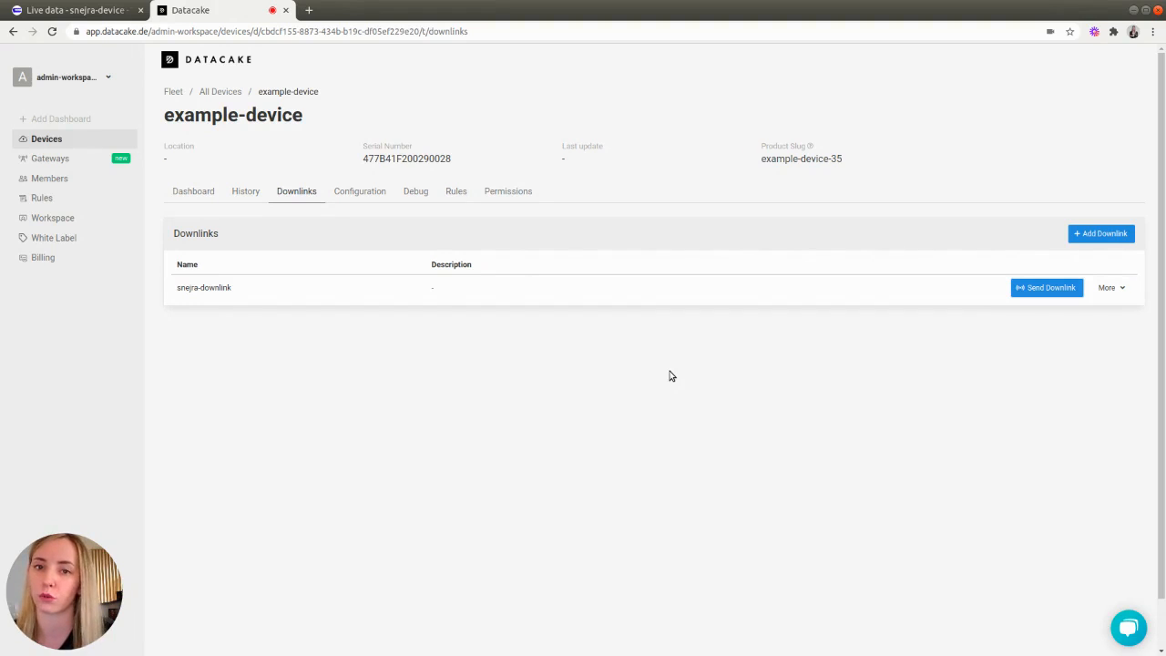
Check snejra-device's live data for the forwarded downlink on FPort 1.
left_click(73, 11)
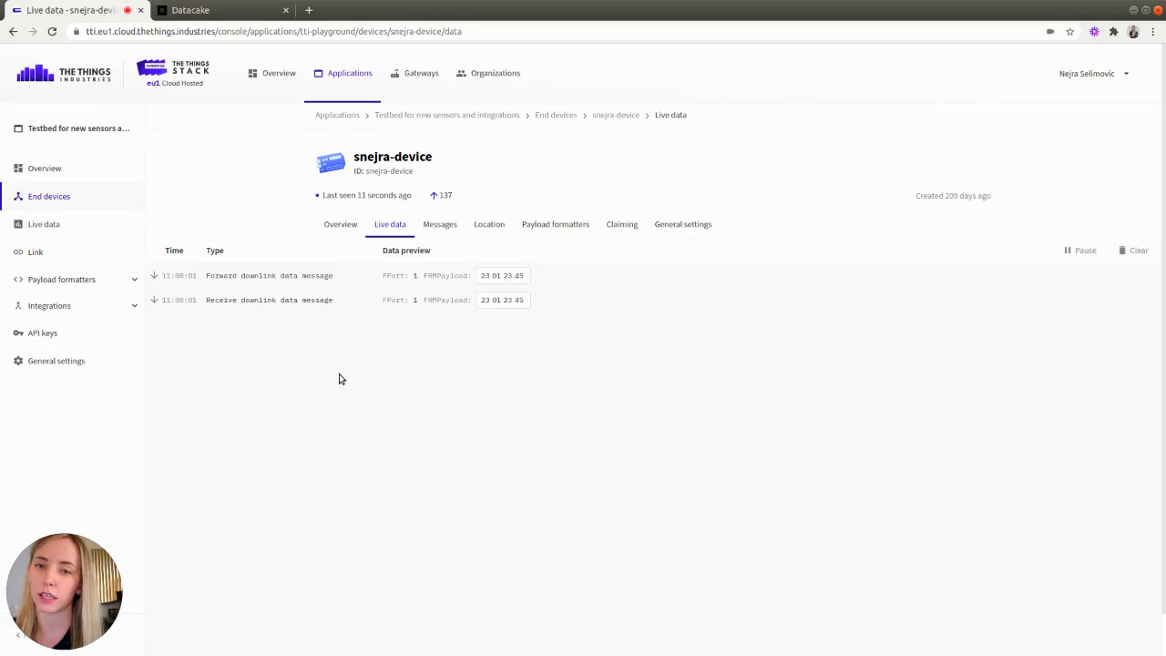
mouse_move(372, 266)
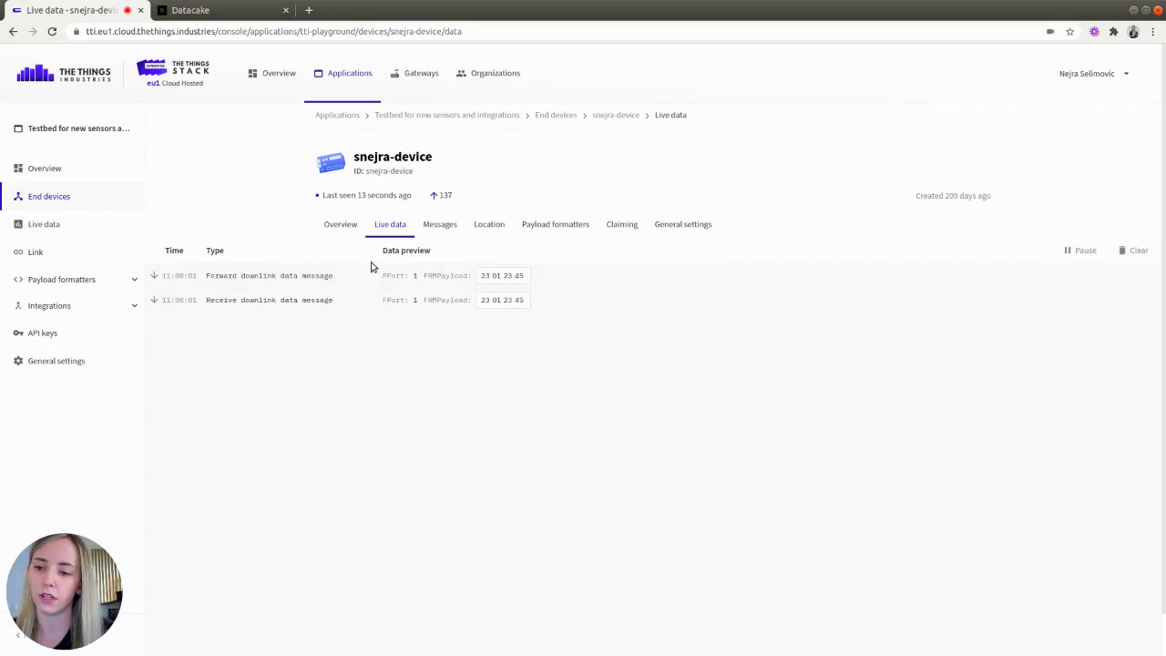
mouse_move(569, 420)
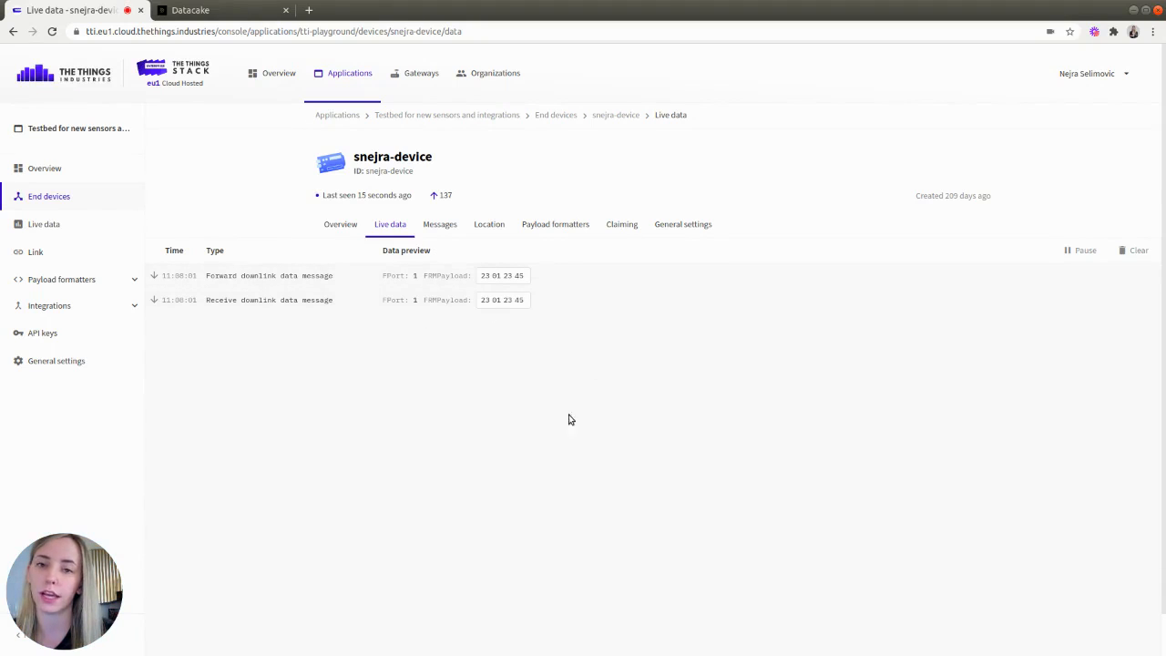